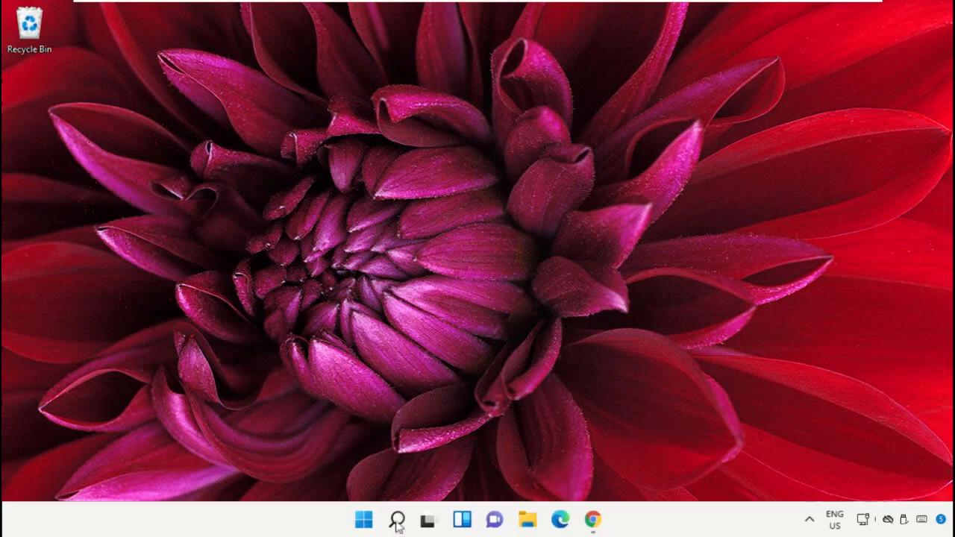
Step: Search Windows for 'task manager' and open Task Manager from the result
left_click(397, 520)
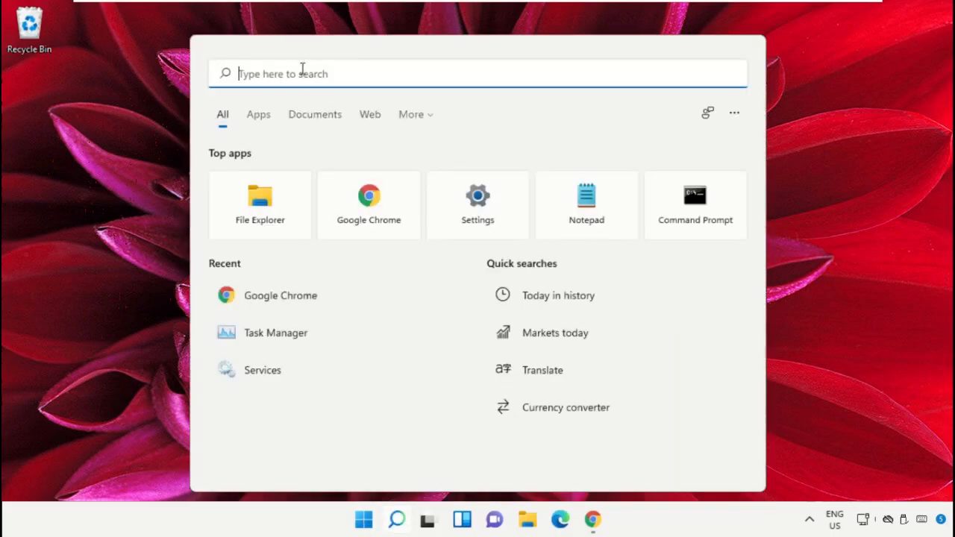
type("task manager")
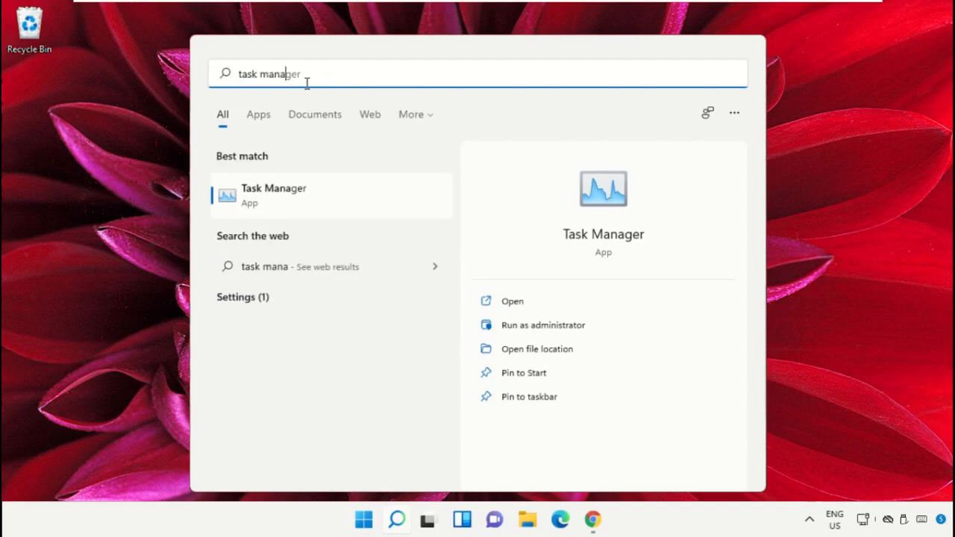
right_click(273, 195)
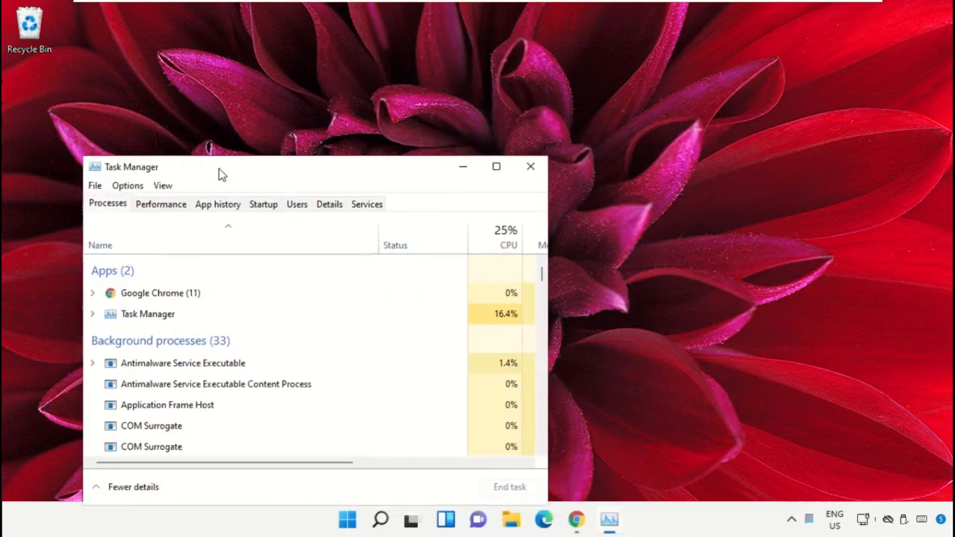
Step: Start a new task via File > Run new task and move its dialog aside
left_click(95, 185)
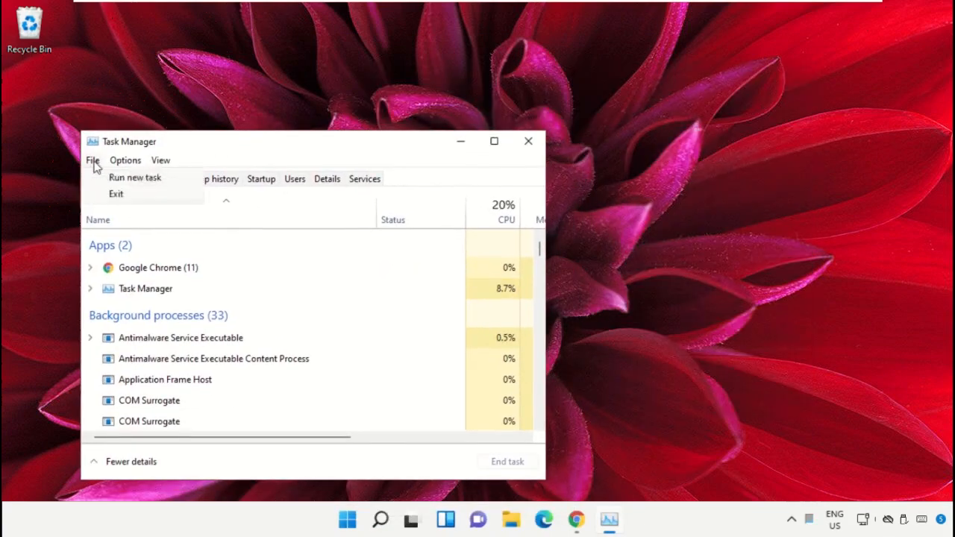
mouse_move(134, 178)
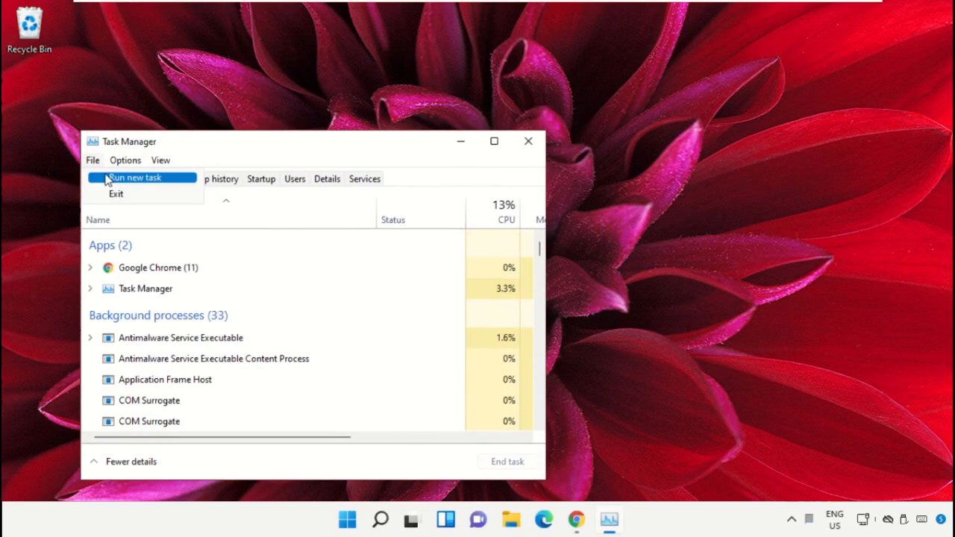
left_click(135, 177)
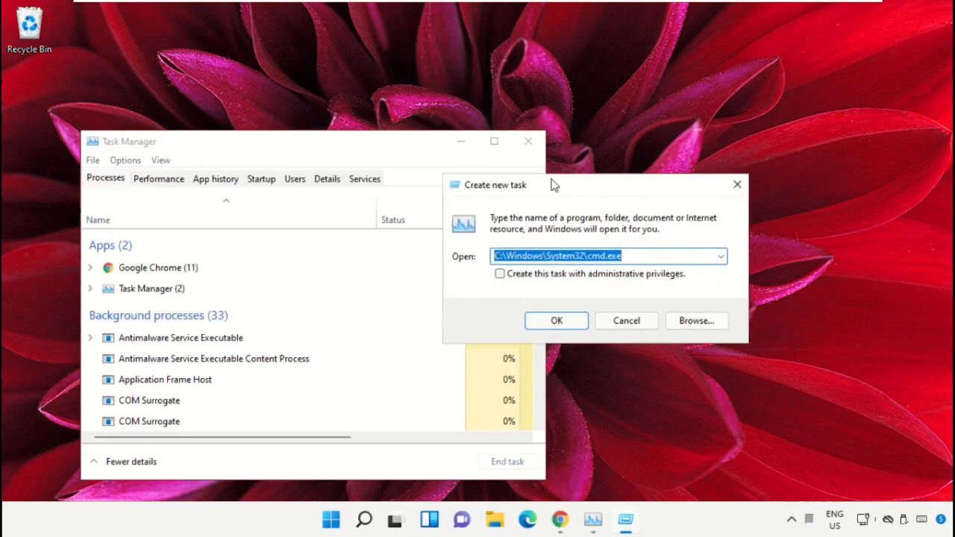
left_click_drag(493, 185, 605, 144)
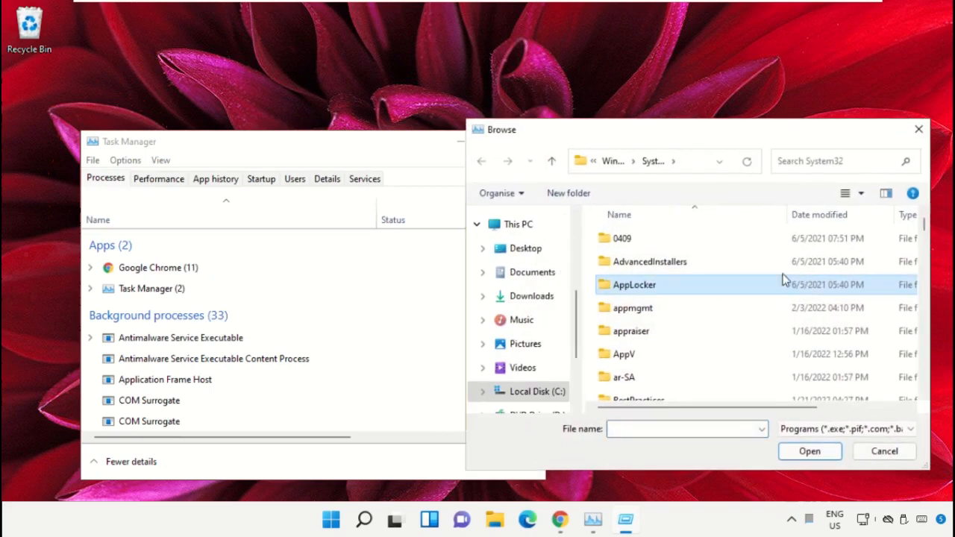
Step: Choose cmd.exe from C:\Windows\System32 as the program for the new task
left_click(515, 224)
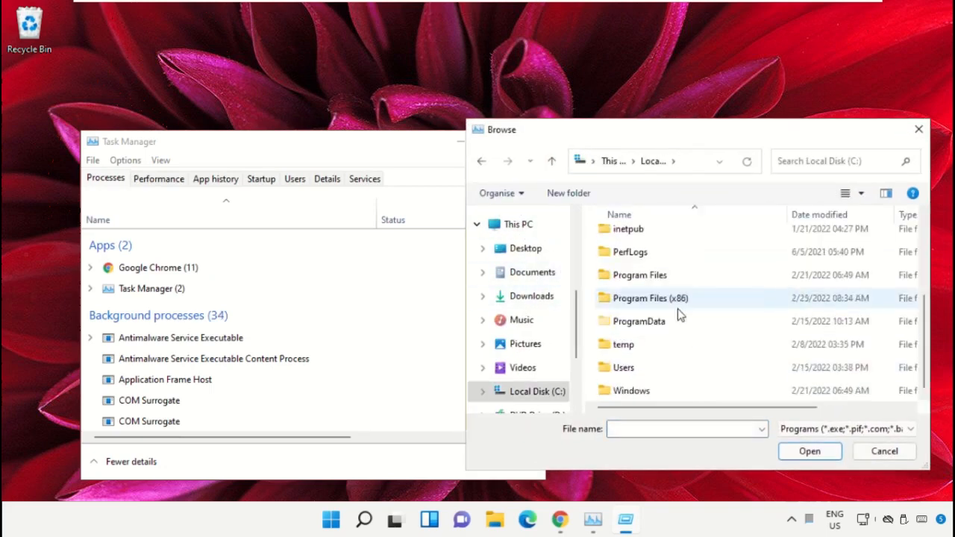
double_click(633, 391)
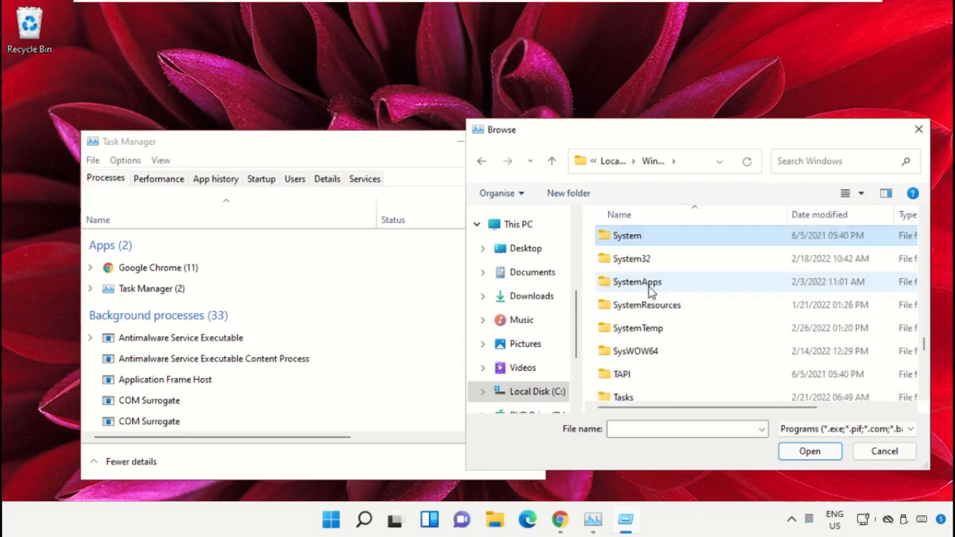
double_click(633, 258)
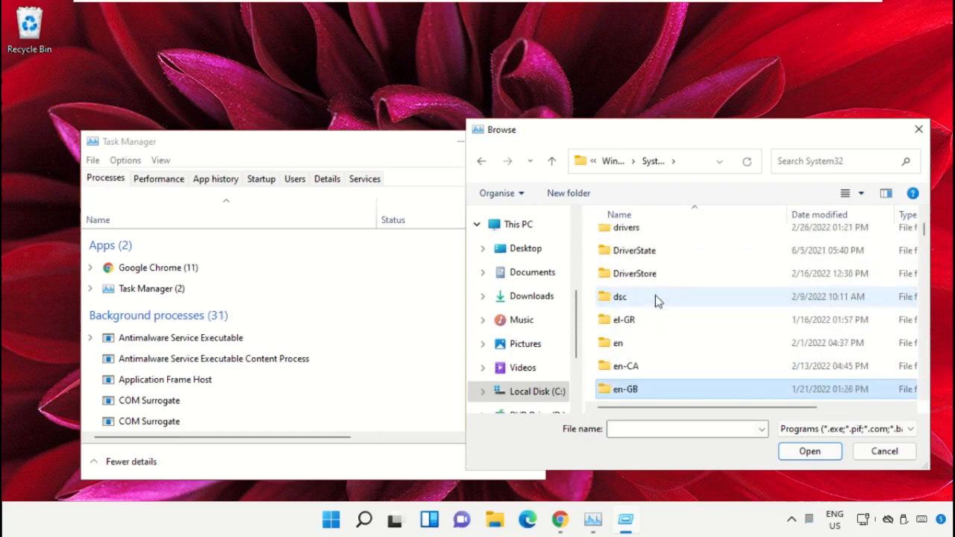
scroll("down", 3)
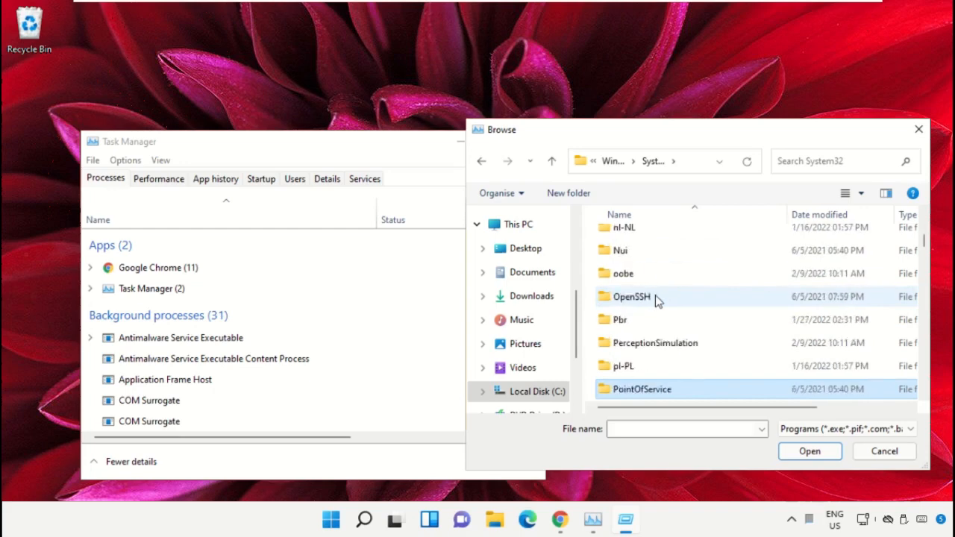
type("cmd.exe")
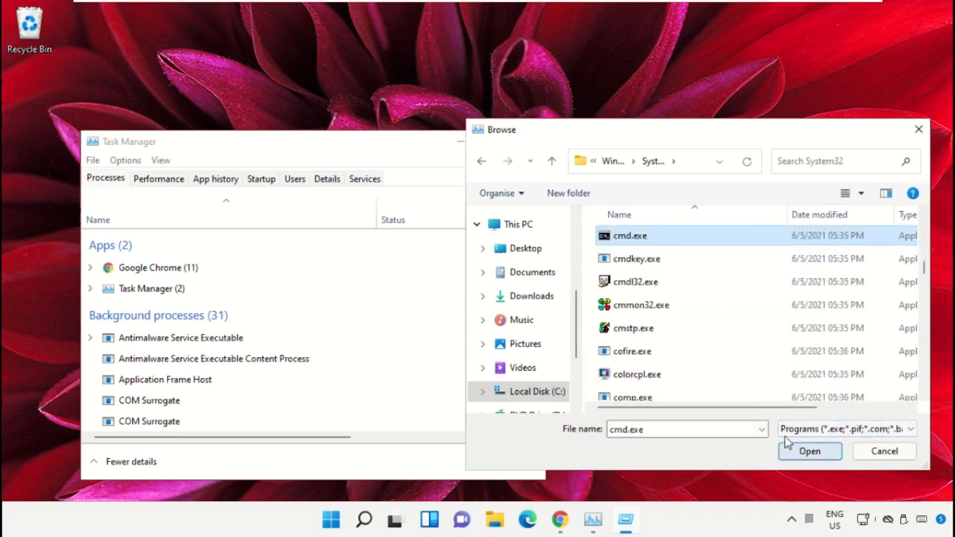
left_click(809, 451)
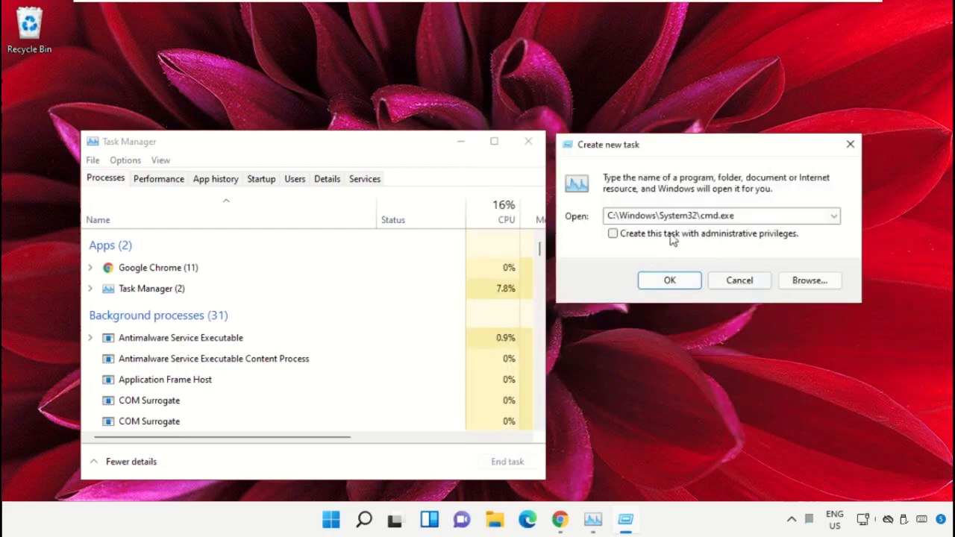
Step: Launch the task with administrative privileges and centre the Command Prompt window
left_click(612, 233)
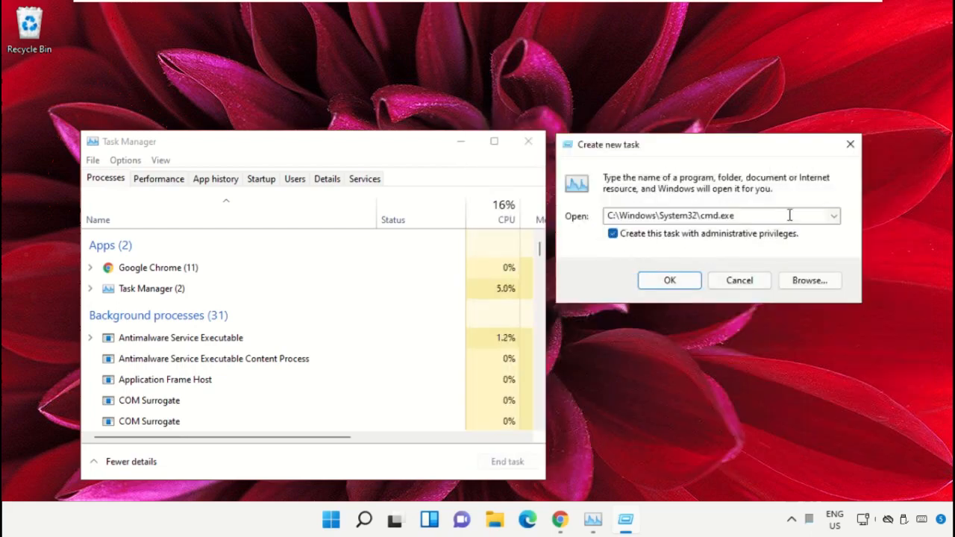
left_click(668, 280)
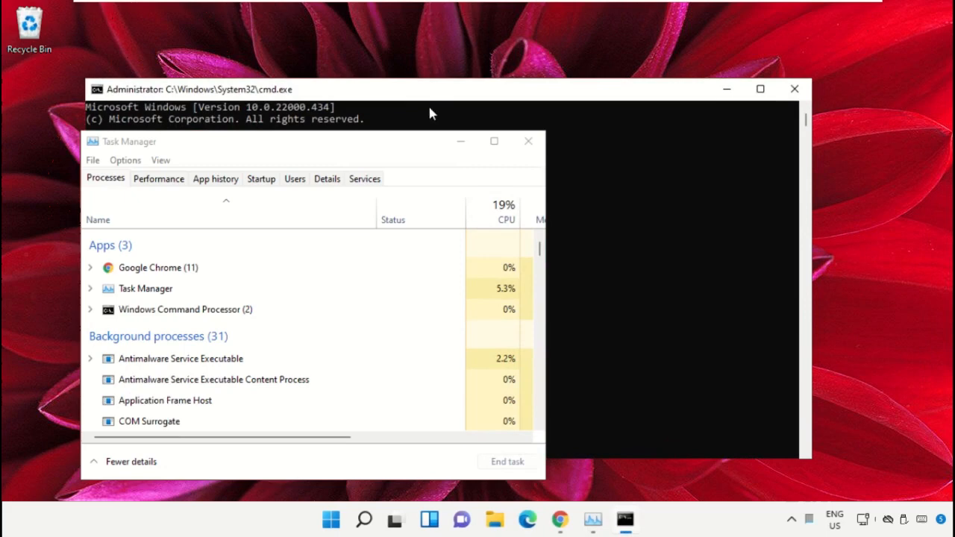
left_click(528, 141)
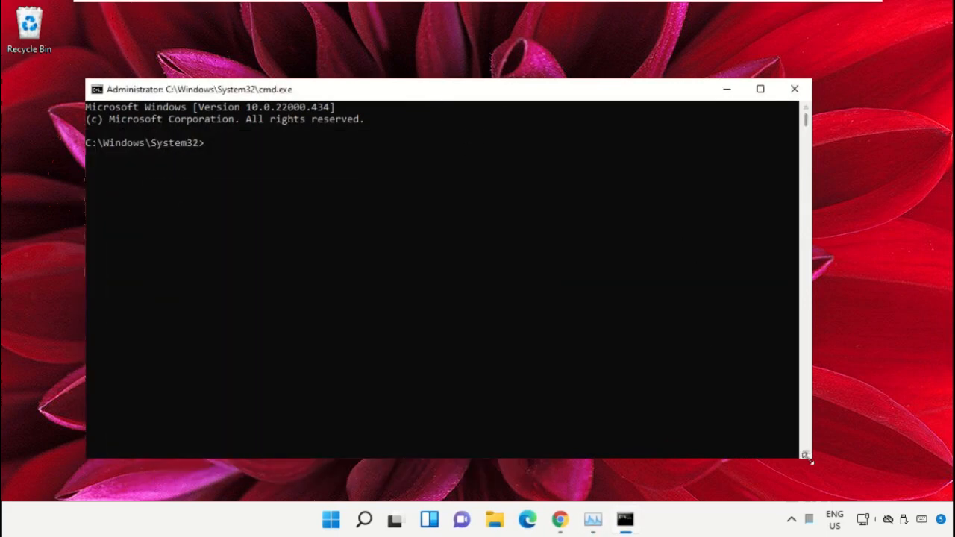
left_click_drag(806, 462, 597, 351)
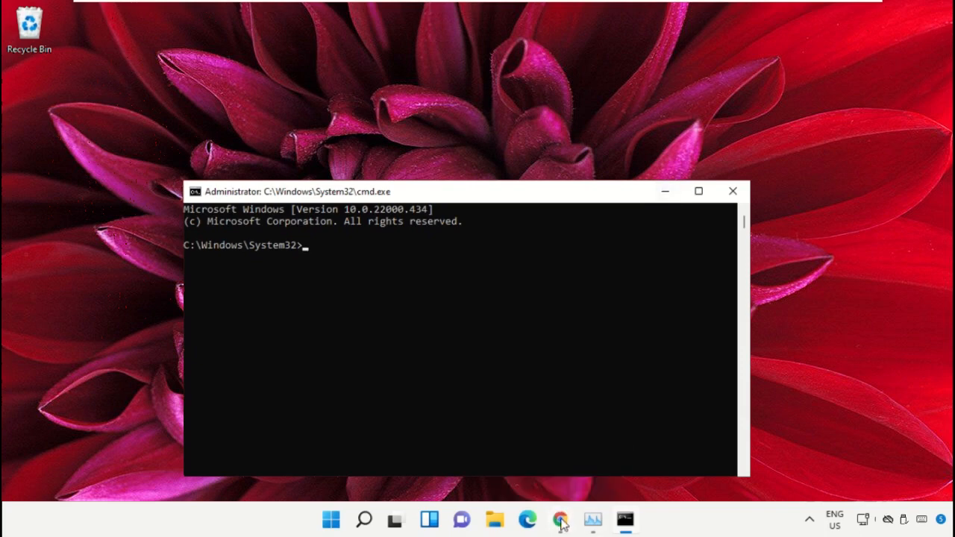
Step: In Chrome, search 'hows.tech windows commands' and open the Important Windows Commands page
left_click(561, 519)
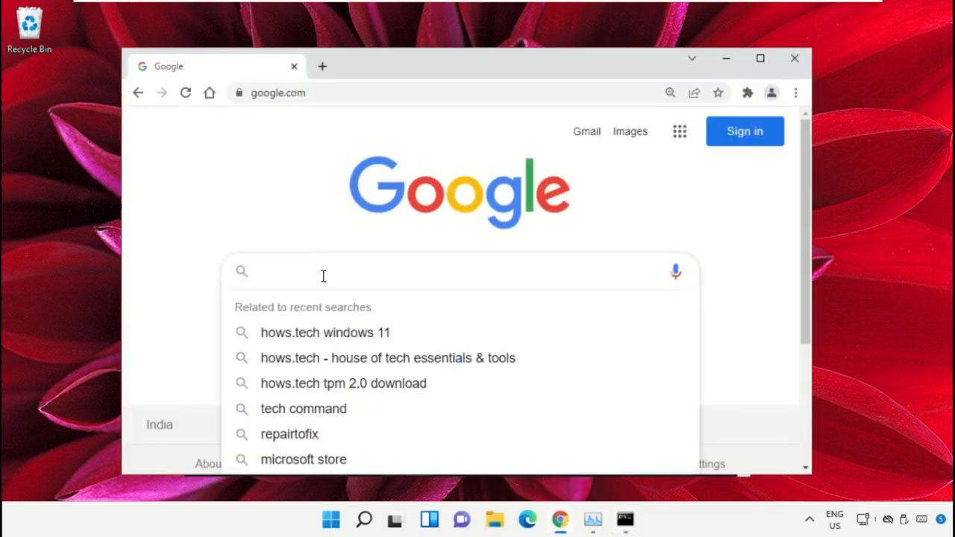
type("hows.tech windows commands")
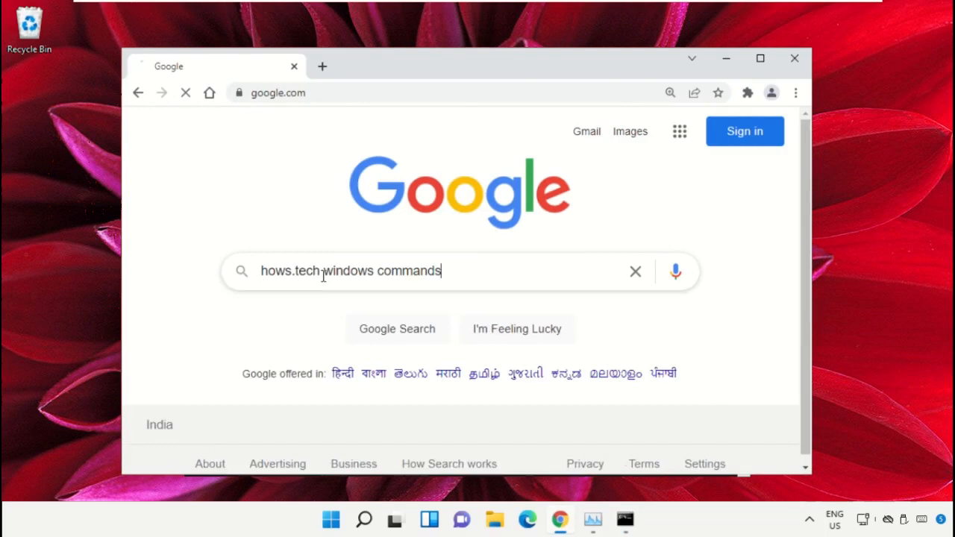
key("enter")
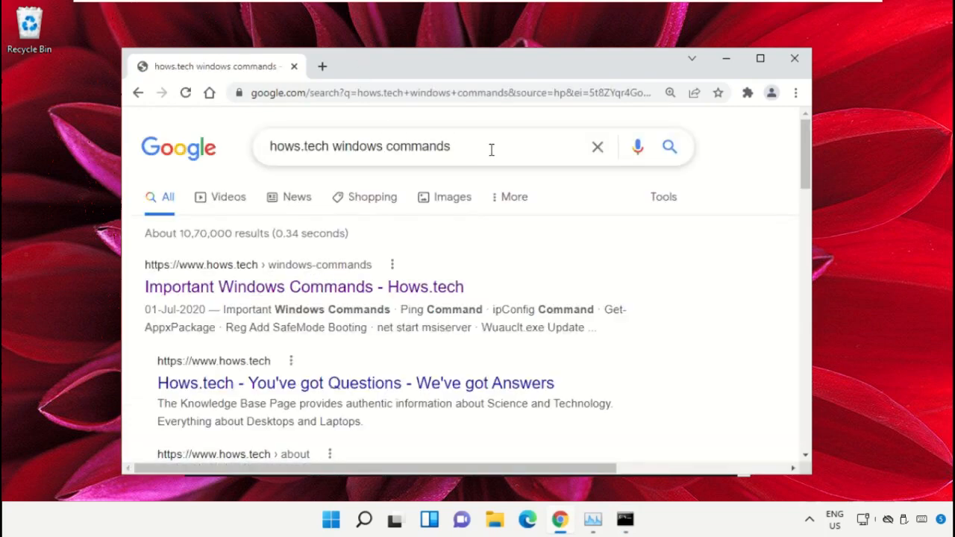
mouse_move(358, 291)
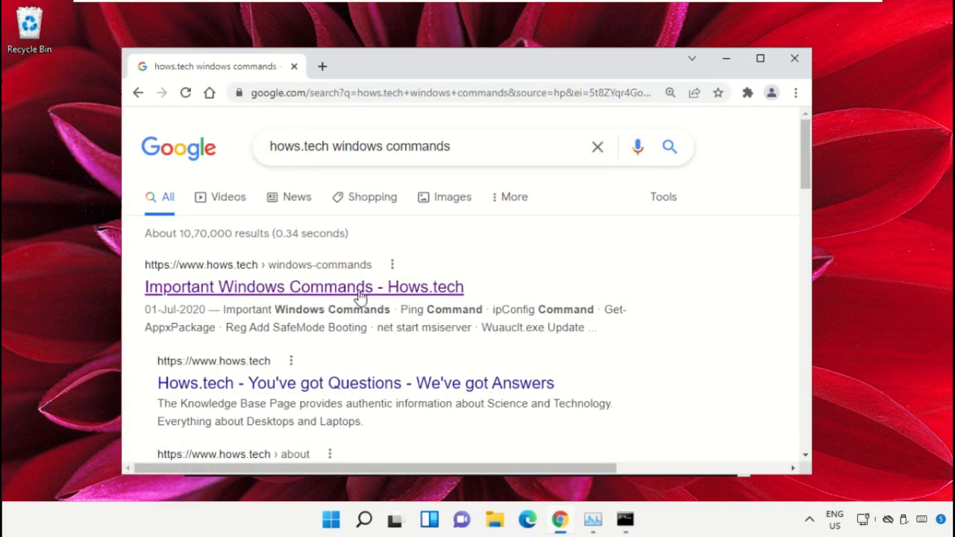
left_click(305, 287)
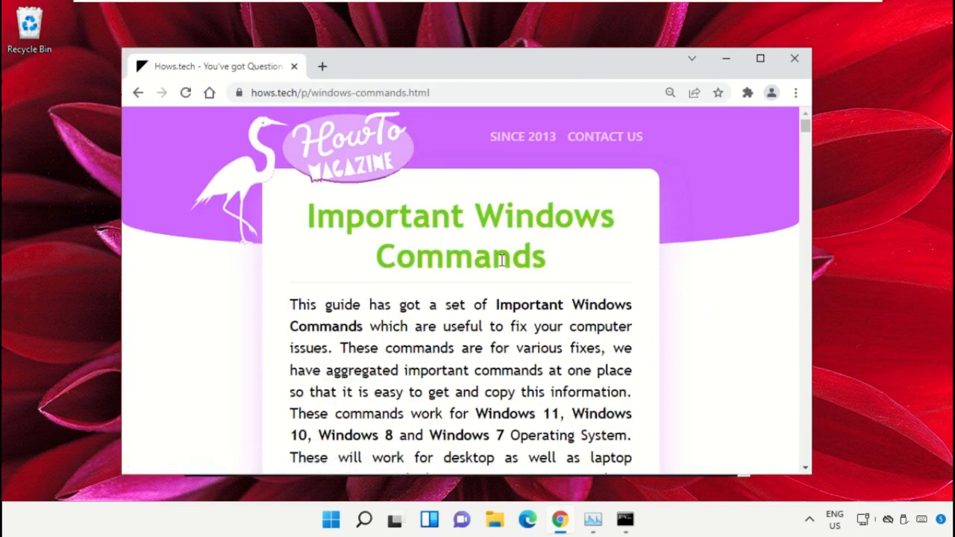
Step: Scroll to Command 12 and select the sfc /scanfile command for ieframe.dll to copy
scroll("down", 3)
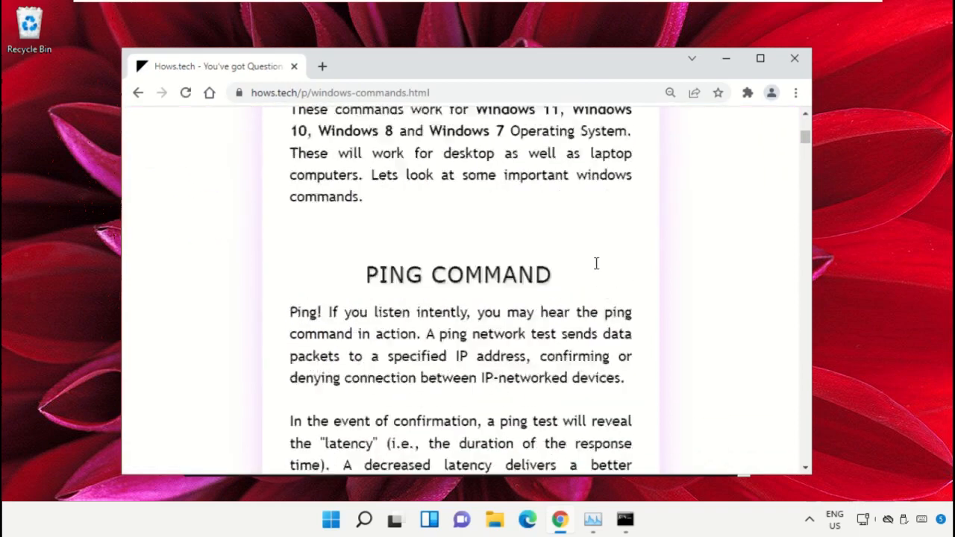
scroll("down", 3)
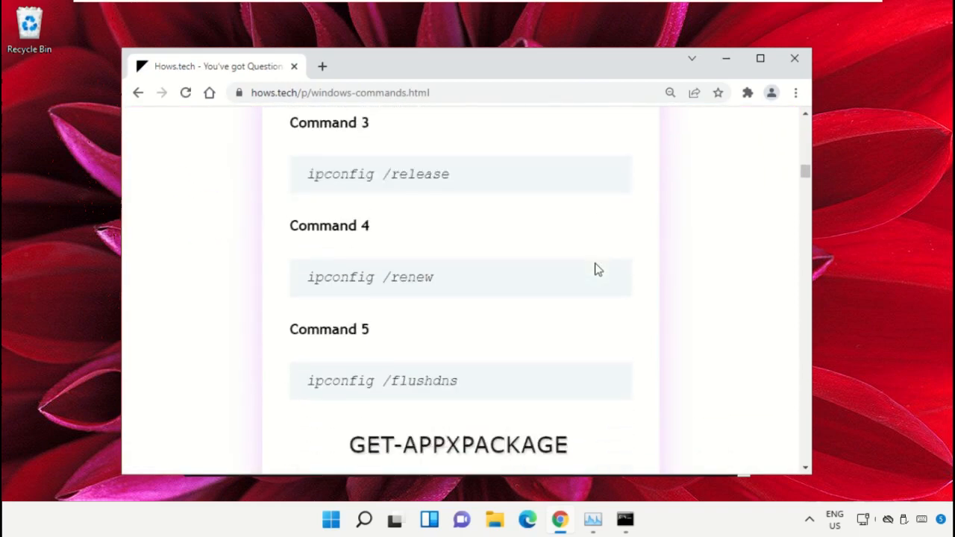
scroll("down", 3)
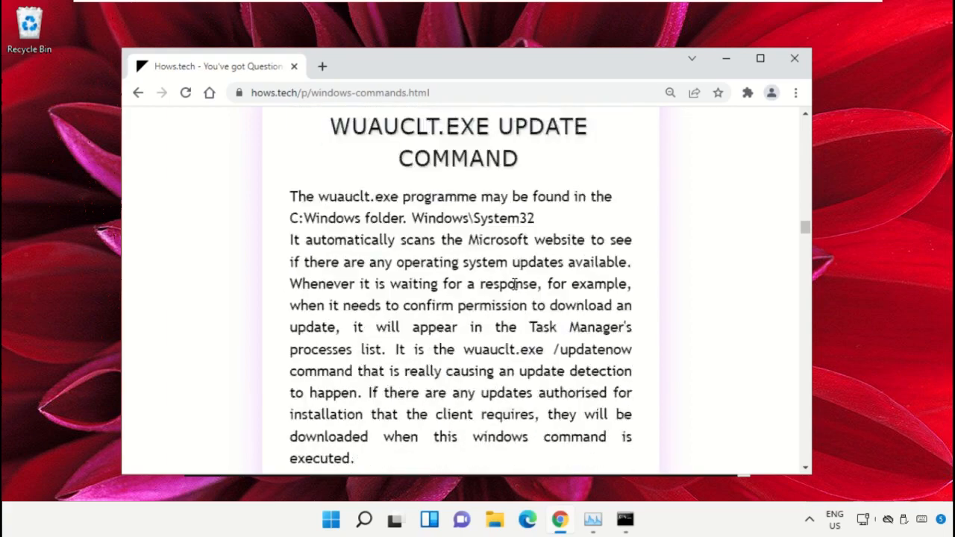
scroll("down", 3)
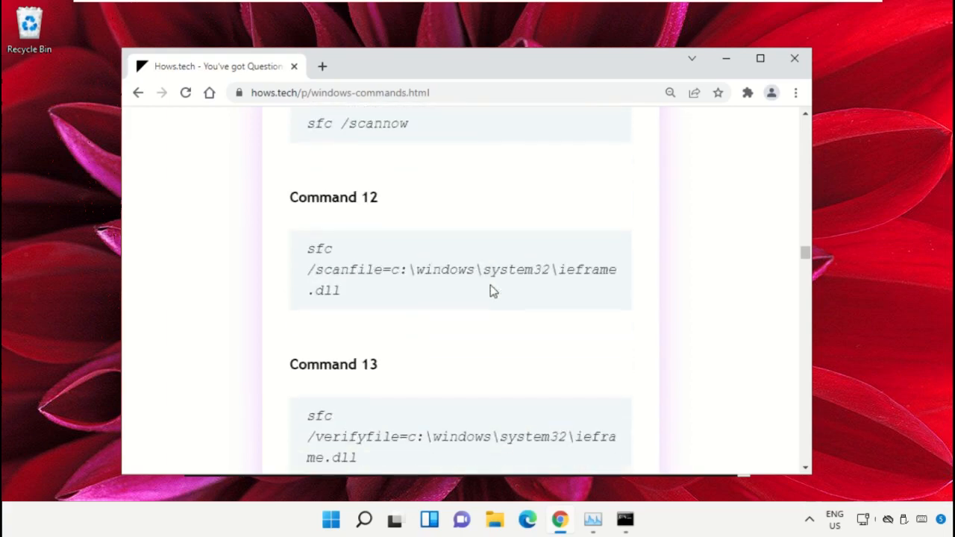
scroll("down", 3)
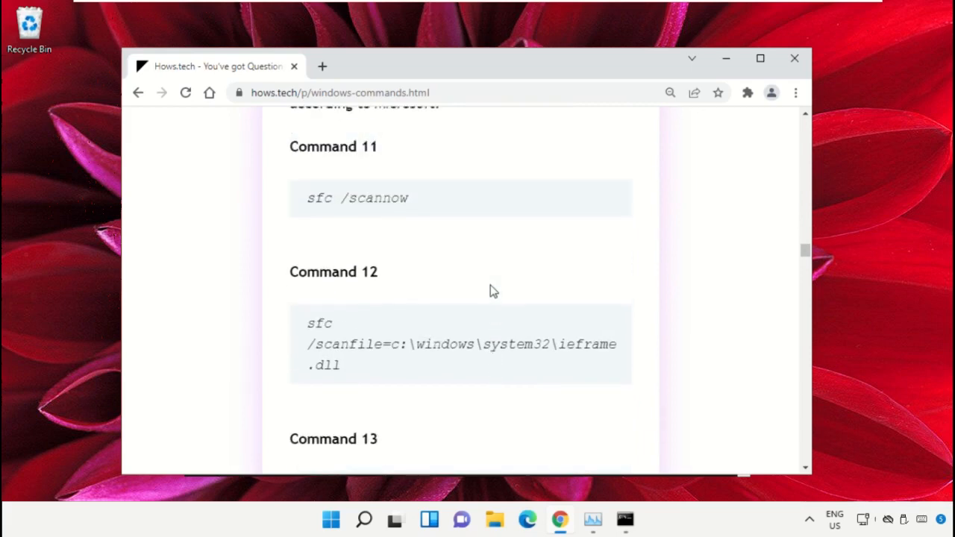
left_click(624, 519)
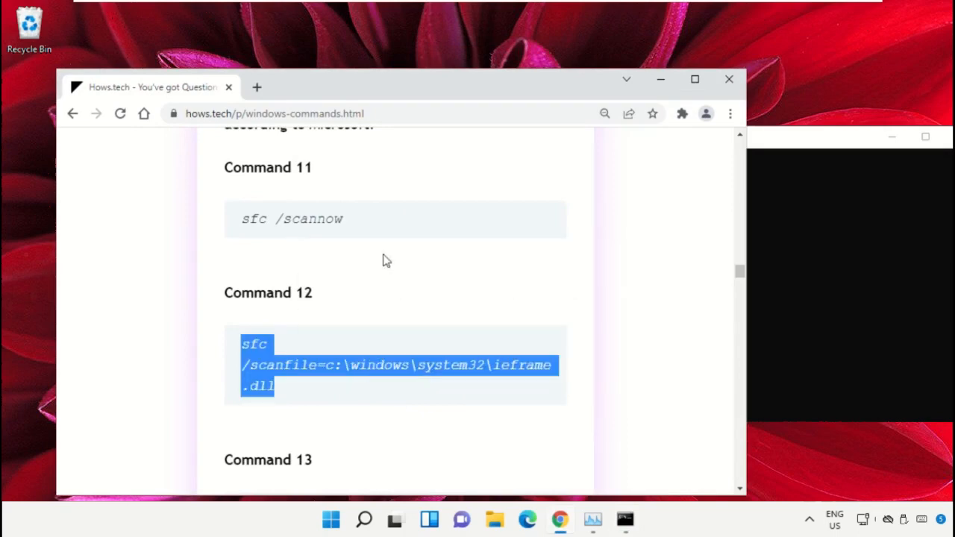
Step: Run sfc /scanfile=c:\windows\system32\ieframe.dll and the verify command in the Administrator prompt
left_click(626, 519)
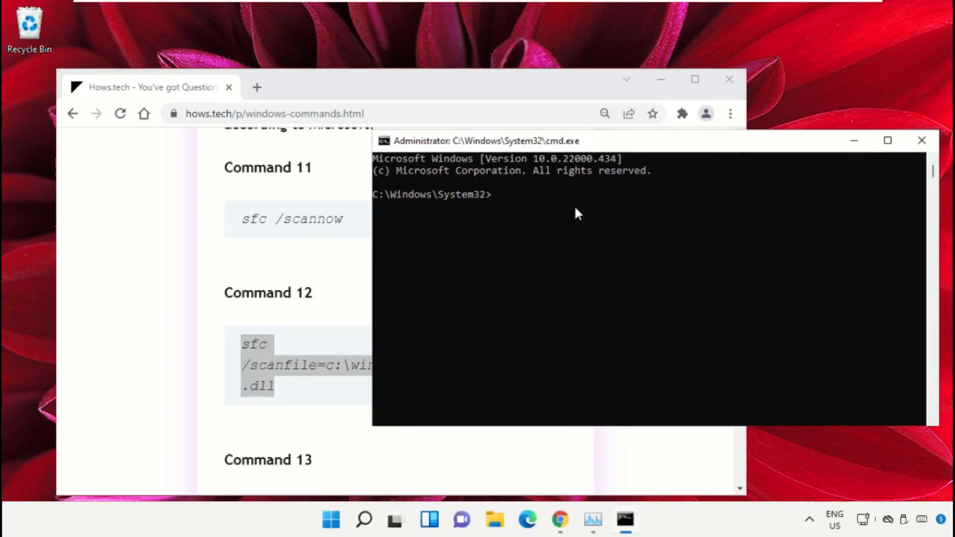
type("sfc /scanfile=c:\\windows\\system32\\ieframe.dll")
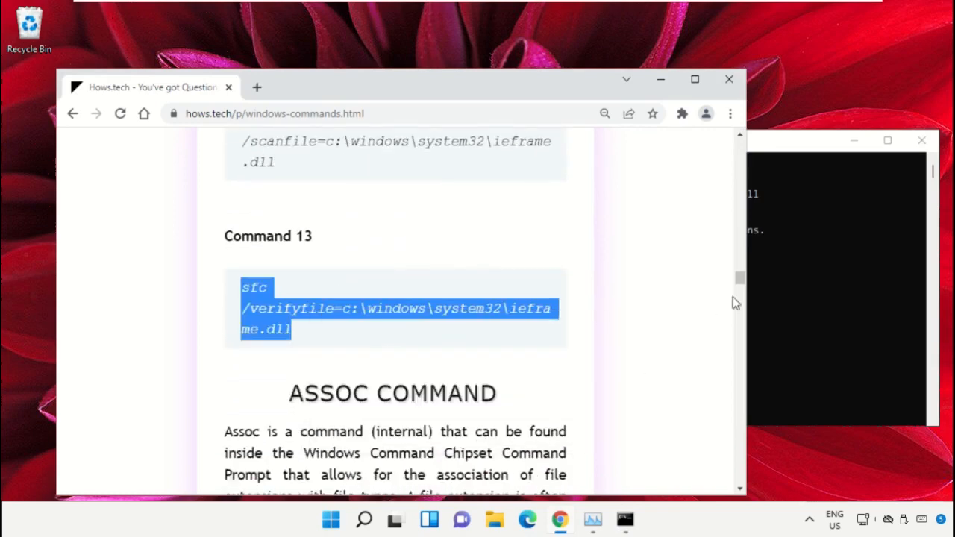
left_click(679, 313)
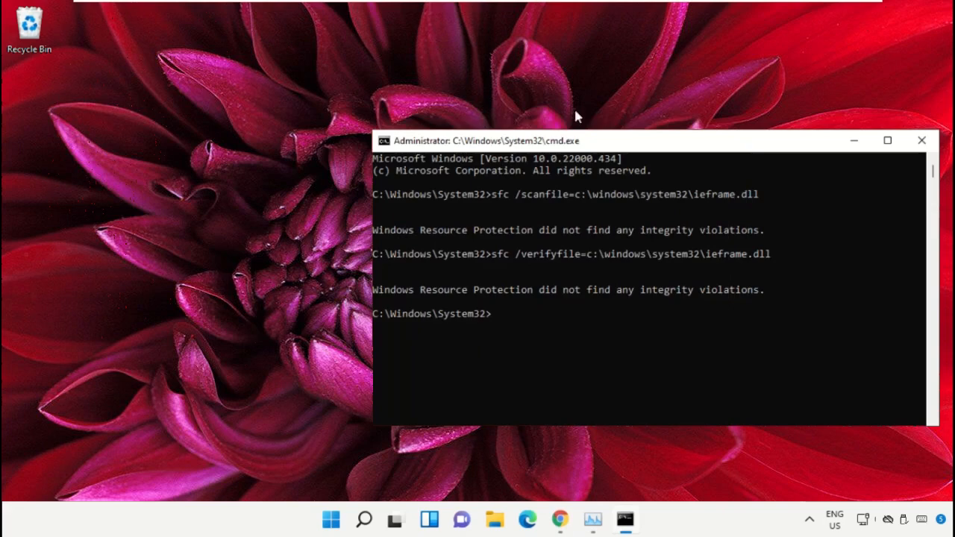
Step: Exit the Command Prompt to return to the desktop
type("exi")
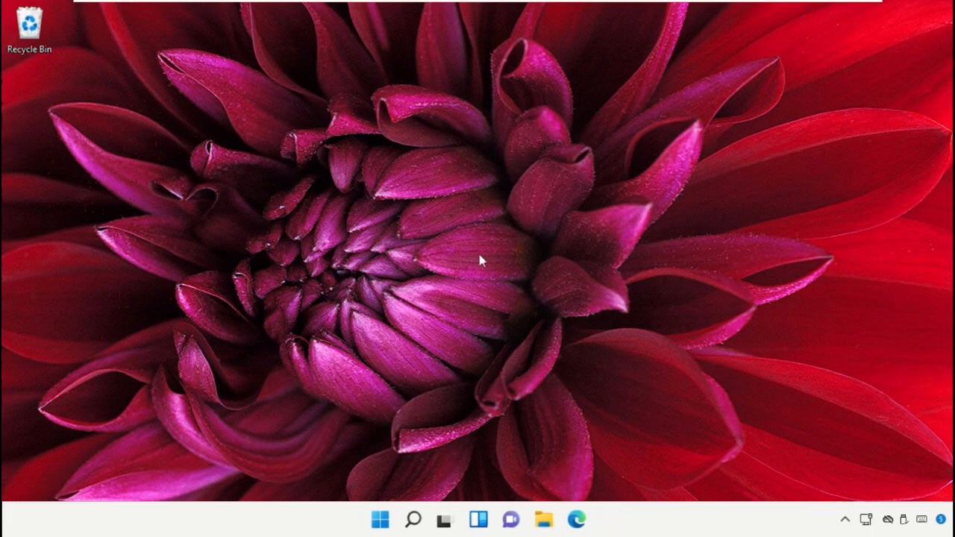
mouse_move(376, 358)
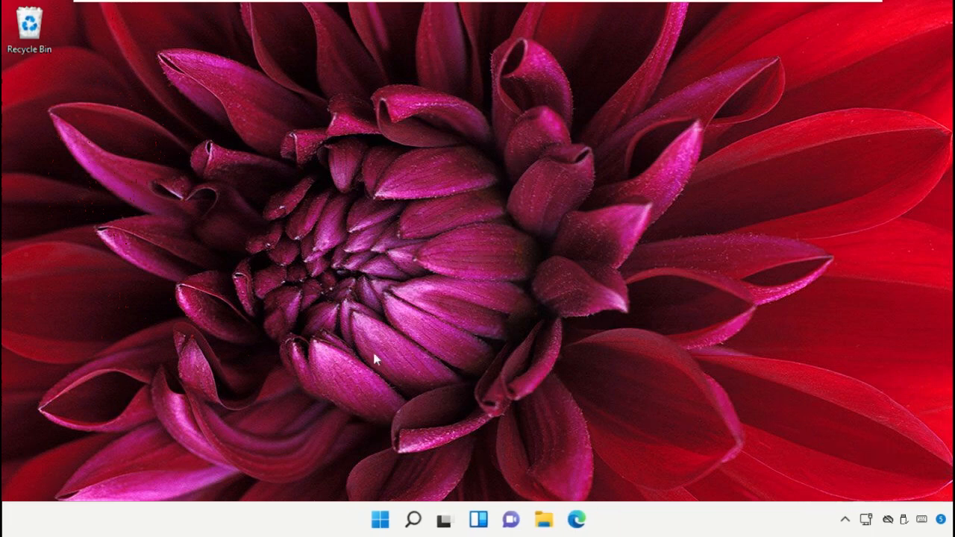
Step: Search Windows for 'Services' and open the Services console
left_click(412, 519)
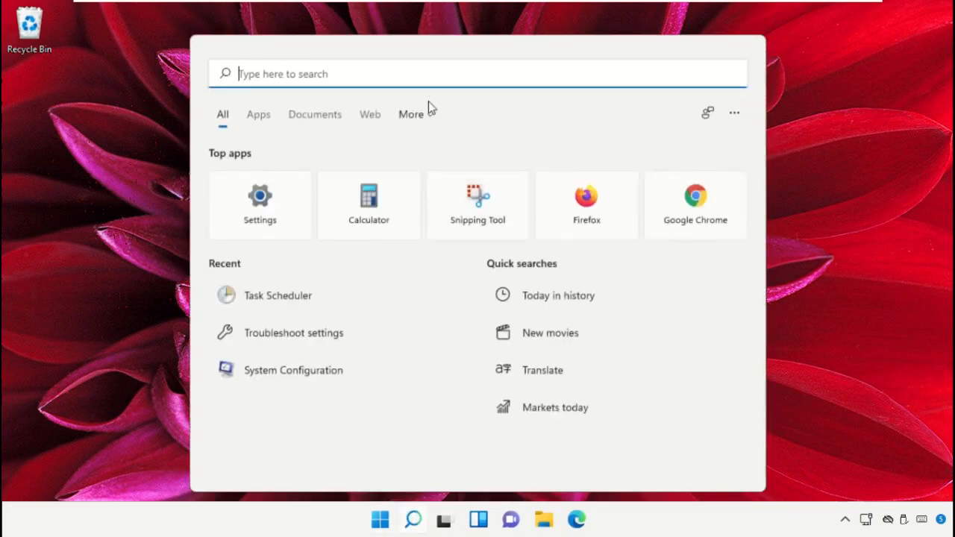
mouse_move(430, 73)
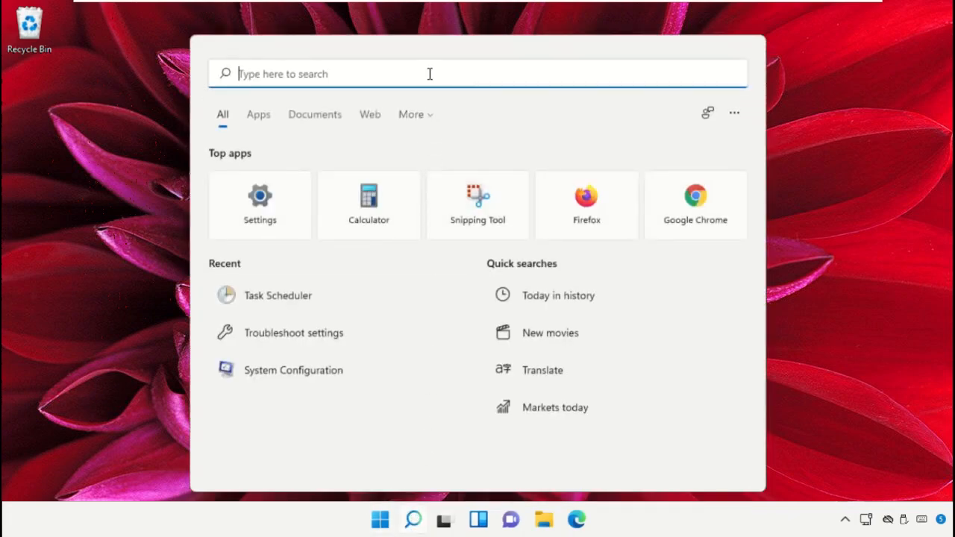
type("Services")
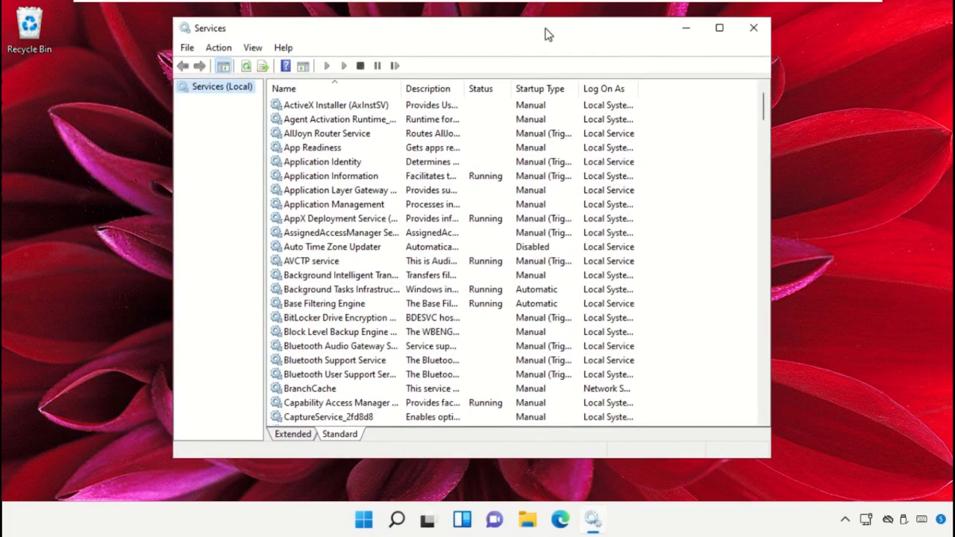
Step: Set AllJoyn Router Service startup type to Disabled in its Properties and apply
left_click(326, 133)
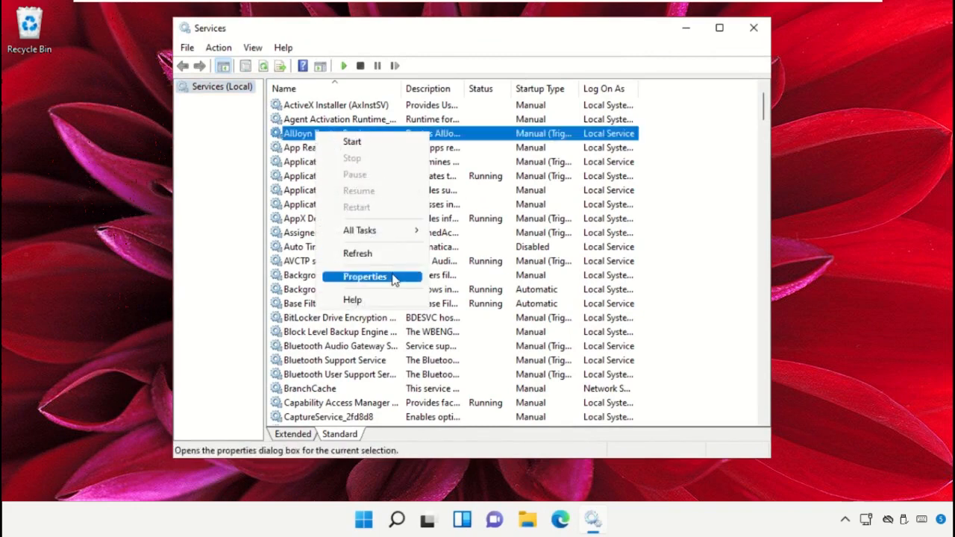
left_click(364, 276)
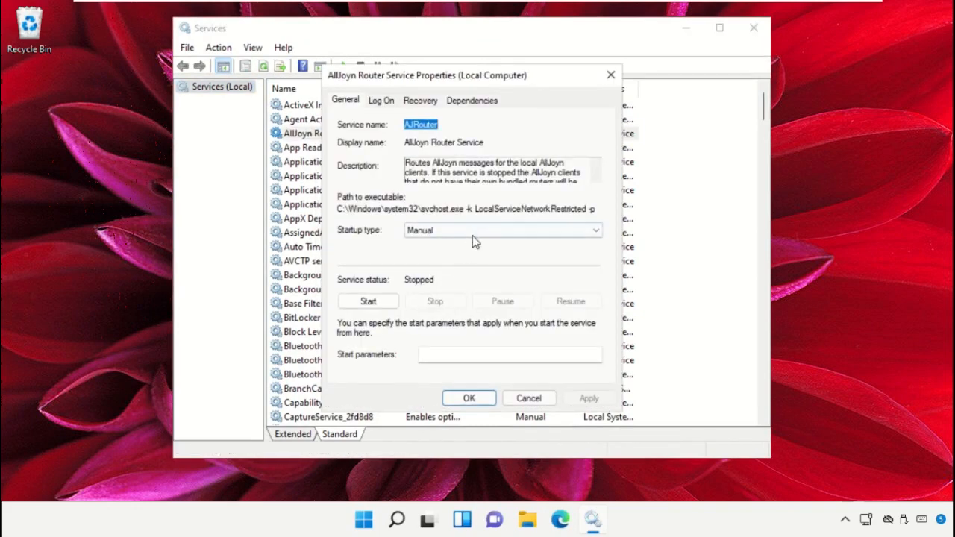
left_click(501, 230)
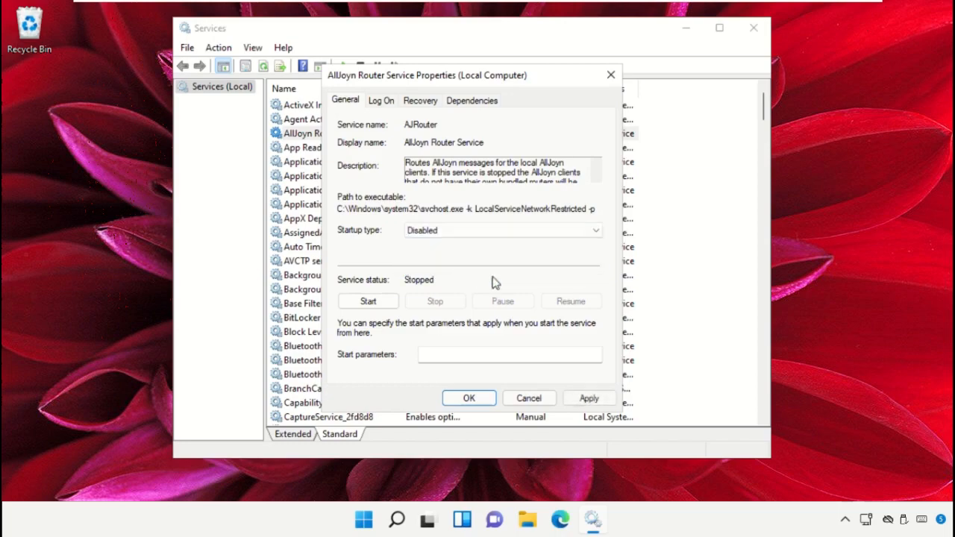
left_click(468, 397)
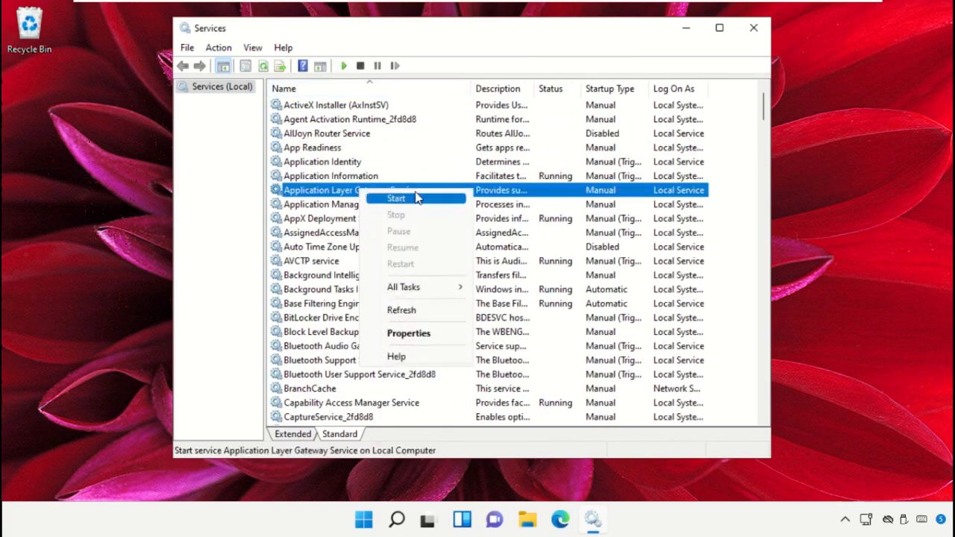
Step: Set the Application Layer Gateway Service startup type to Disabled
left_click(409, 333)
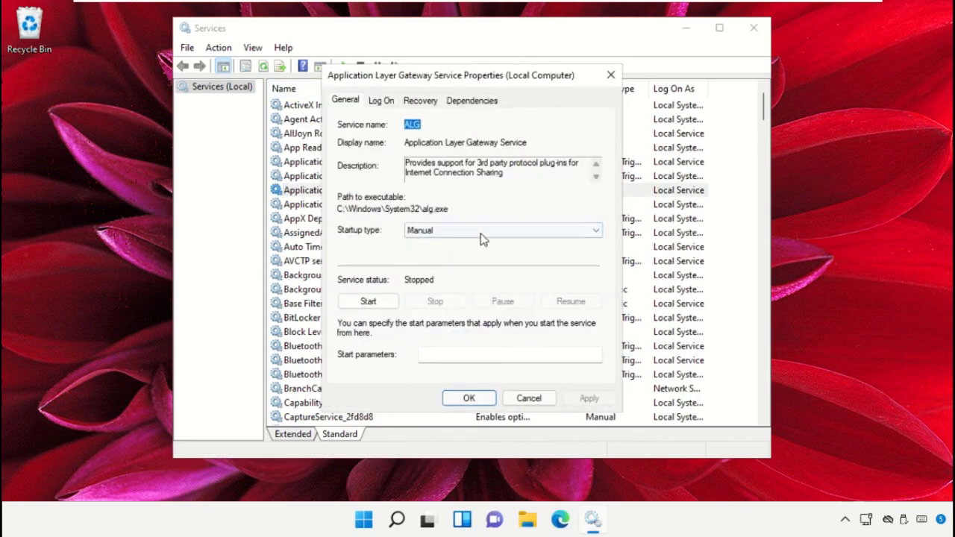
left_click(501, 230)
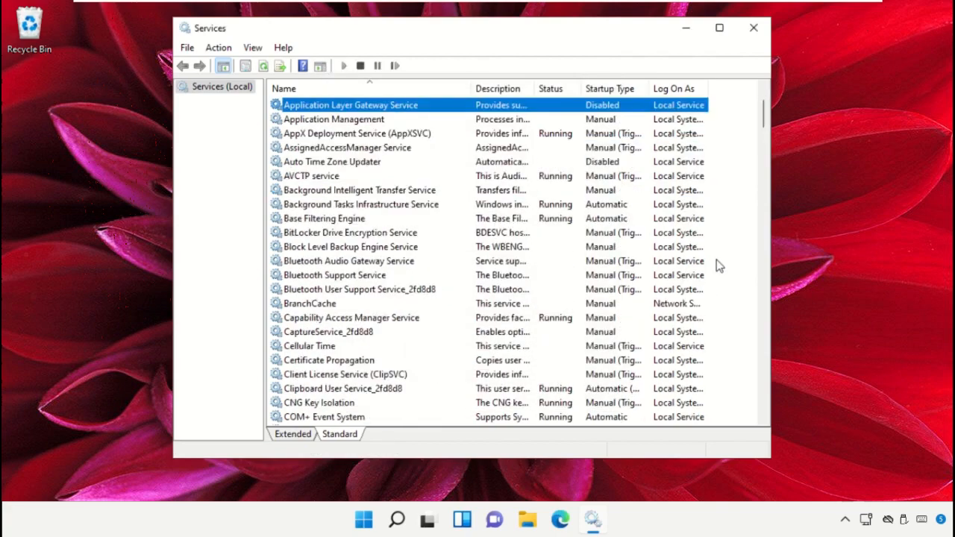
Step: Set the Certificate Propagation service's startup type to Disabled via its Properties
scroll("down", 3)
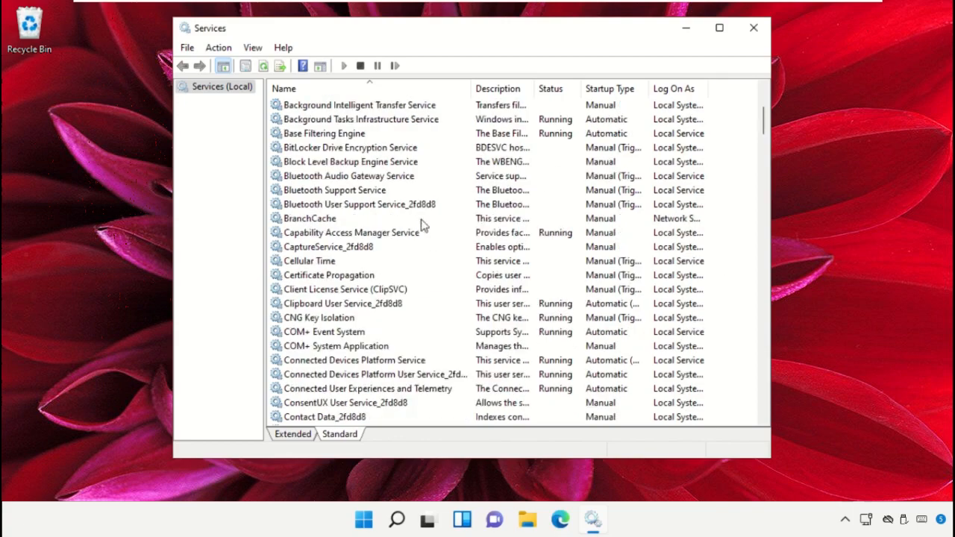
right_click(328, 275)
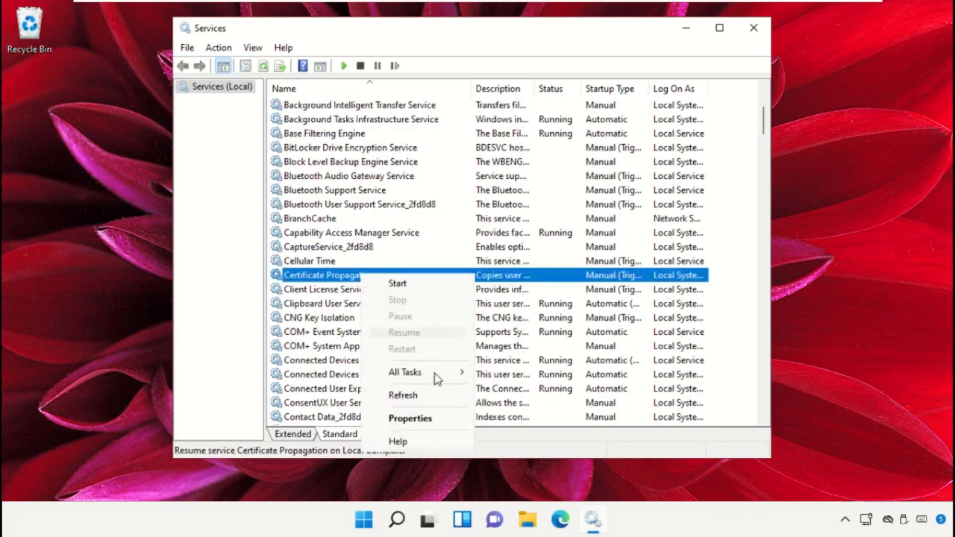
left_click(409, 418)
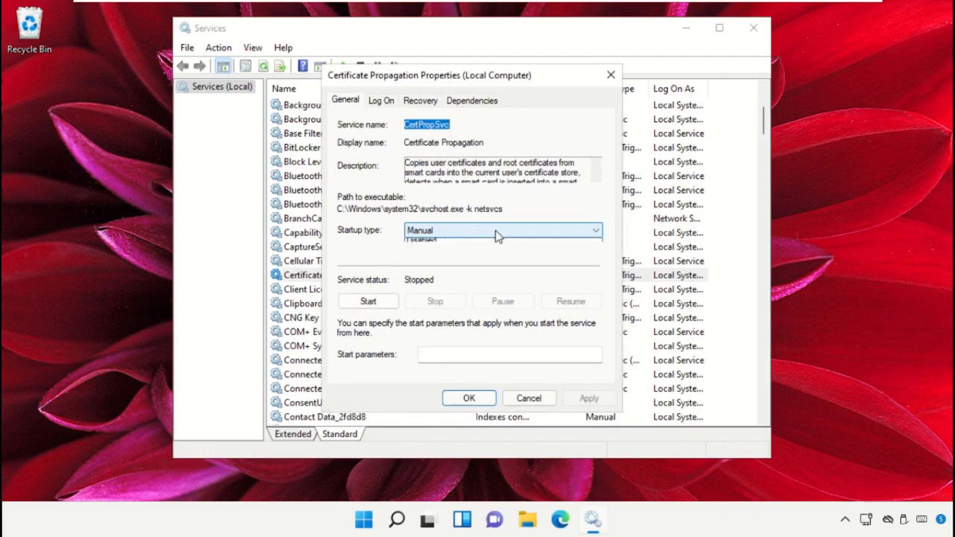
left_click(421, 239)
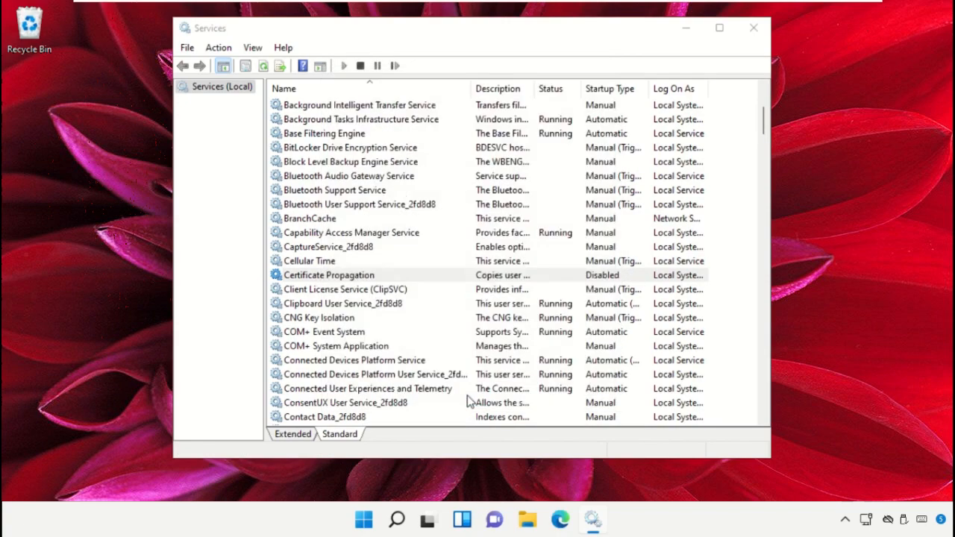
left_click(328, 274)
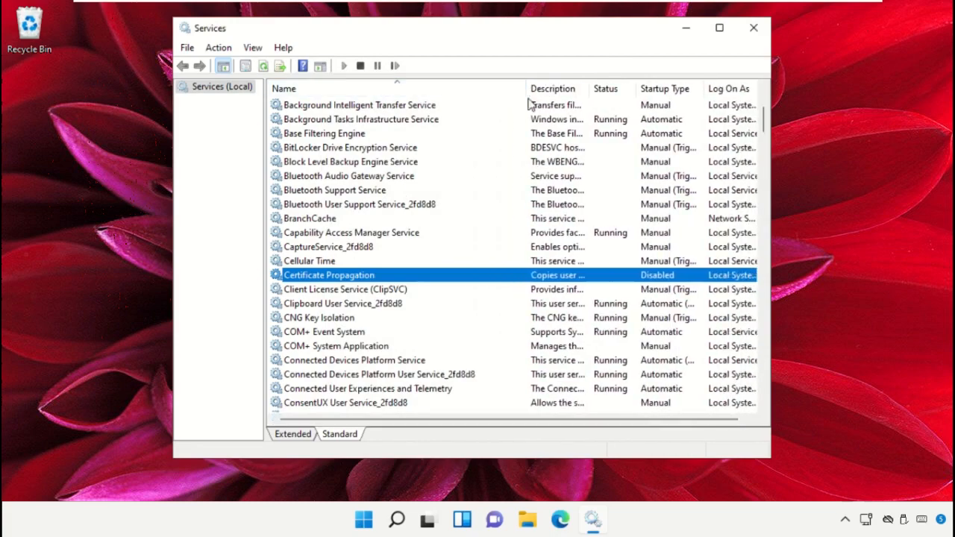
Step: Set Connected User Experiences and Telemetry's startup type to Disabled
scroll("down", 3)
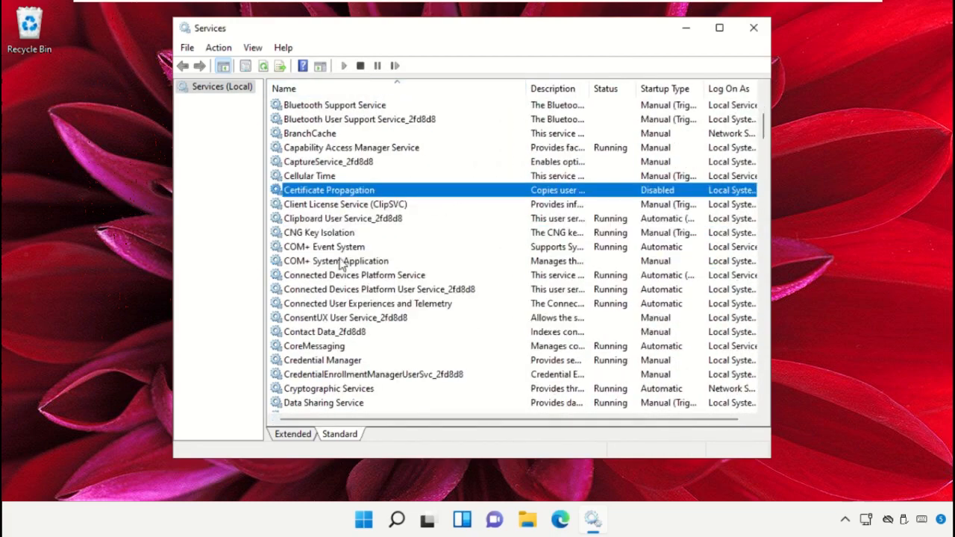
right_click(366, 303)
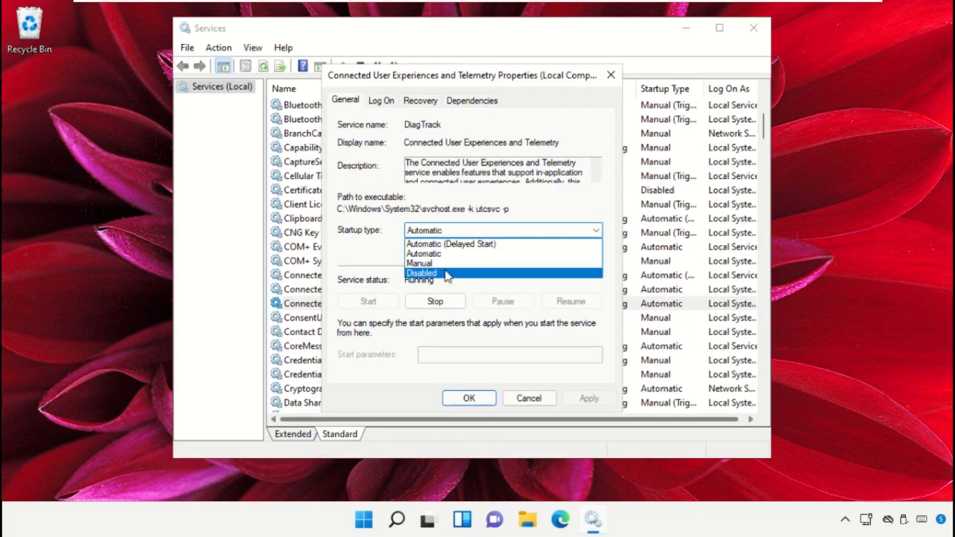
left_click(421, 272)
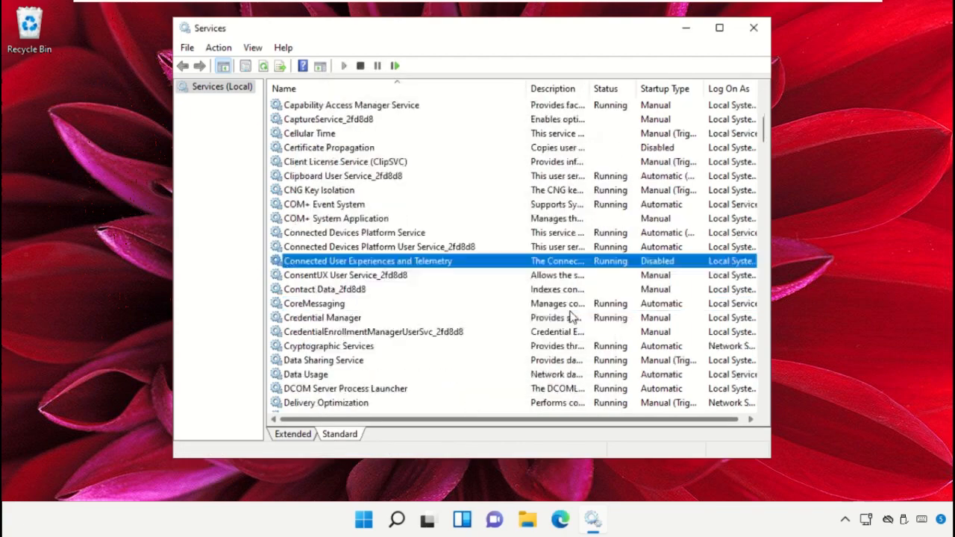
Step: Change Downloaded Maps Manager from delayed automatic start to Disabled and confirm
scroll("down", 3)
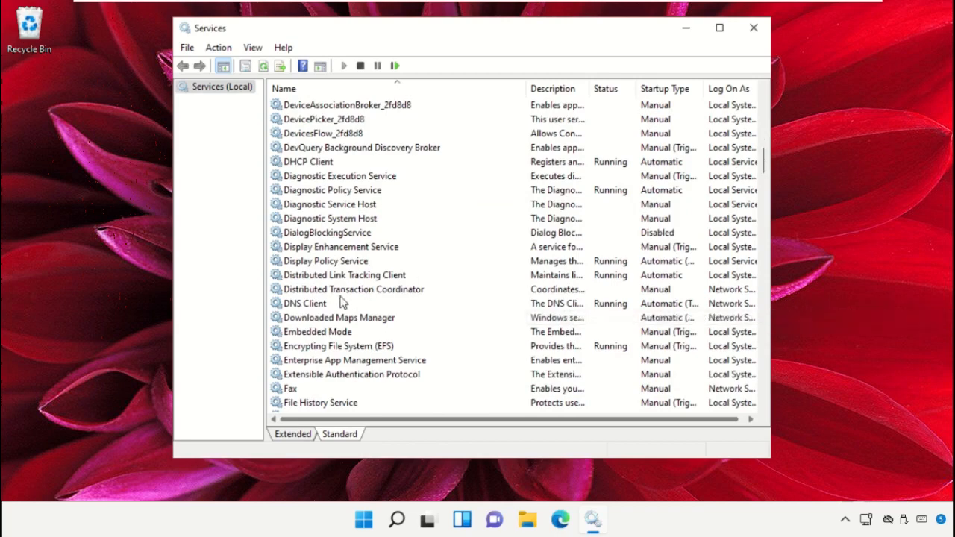
right_click(340, 316)
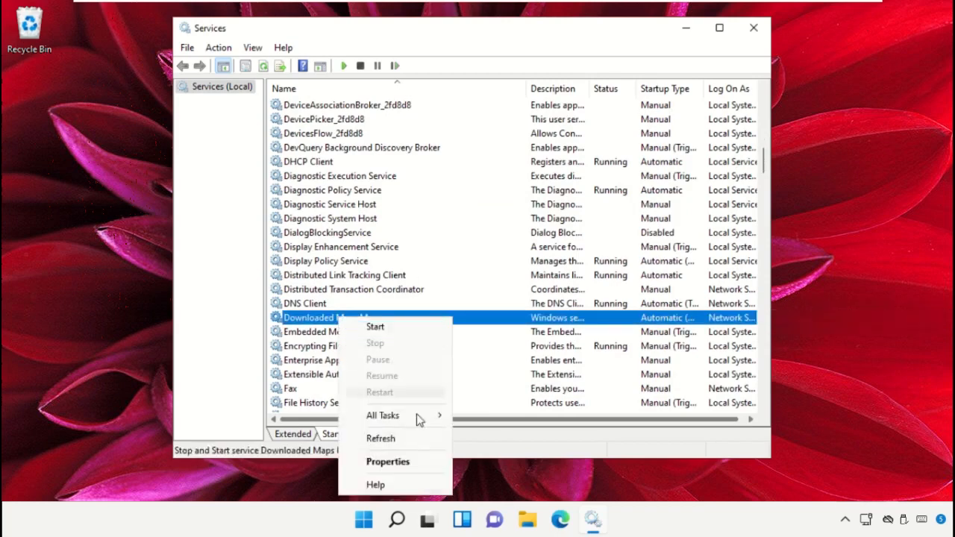
left_click(388, 461)
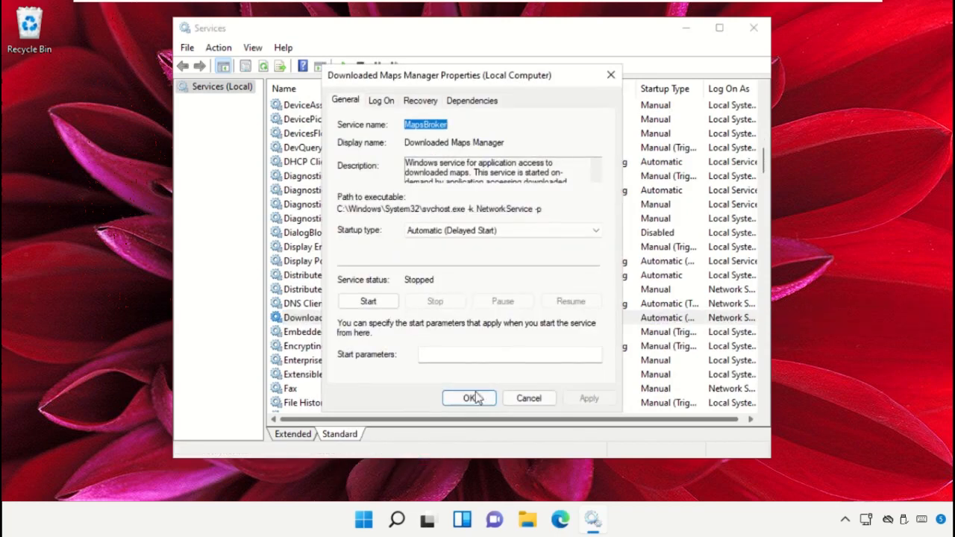
left_click(501, 230)
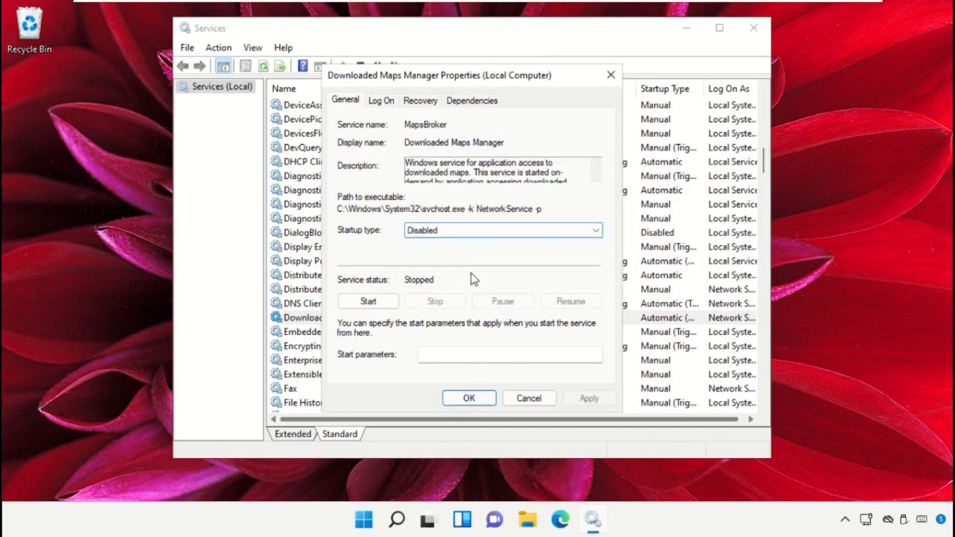
left_click(468, 397)
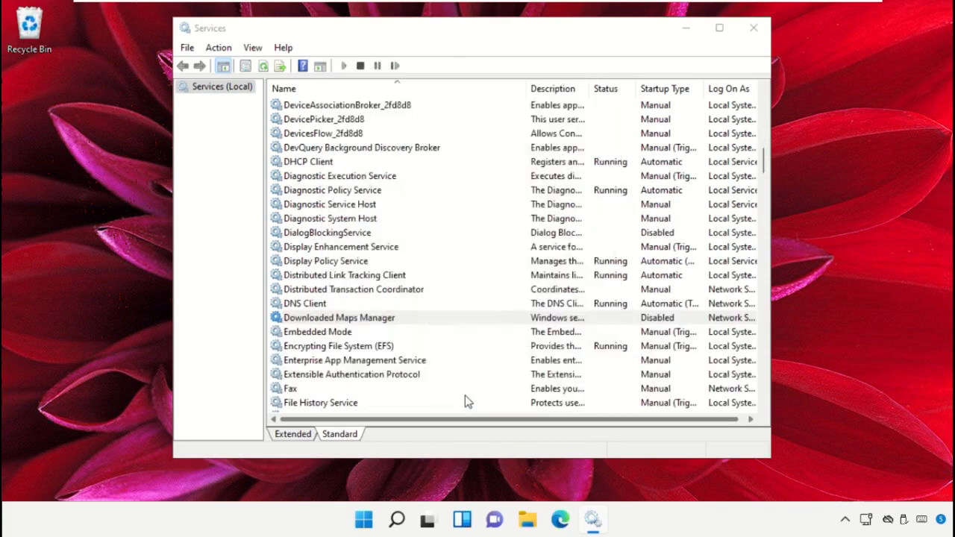
Step: Change the Fax service's startup type from Manual to Disabled
scroll("down", 3)
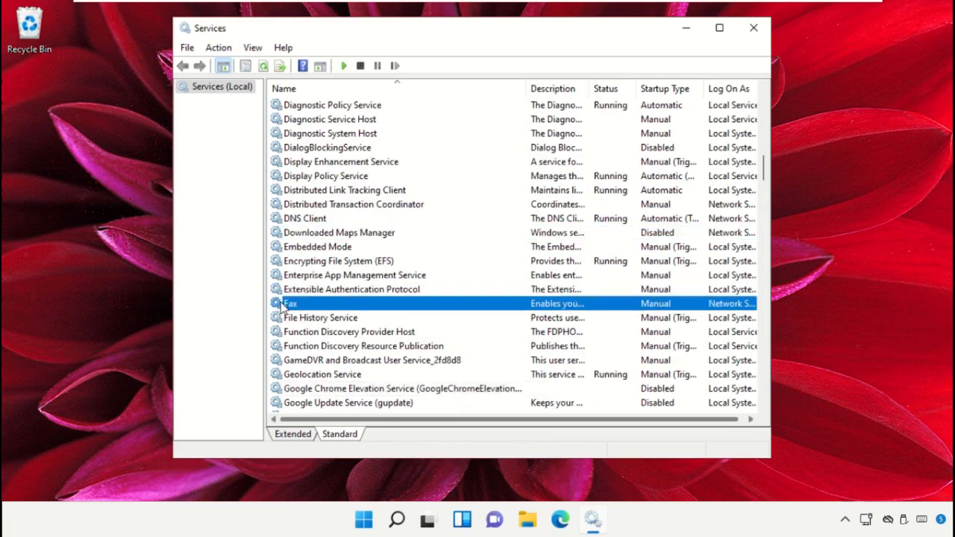
right_click(291, 303)
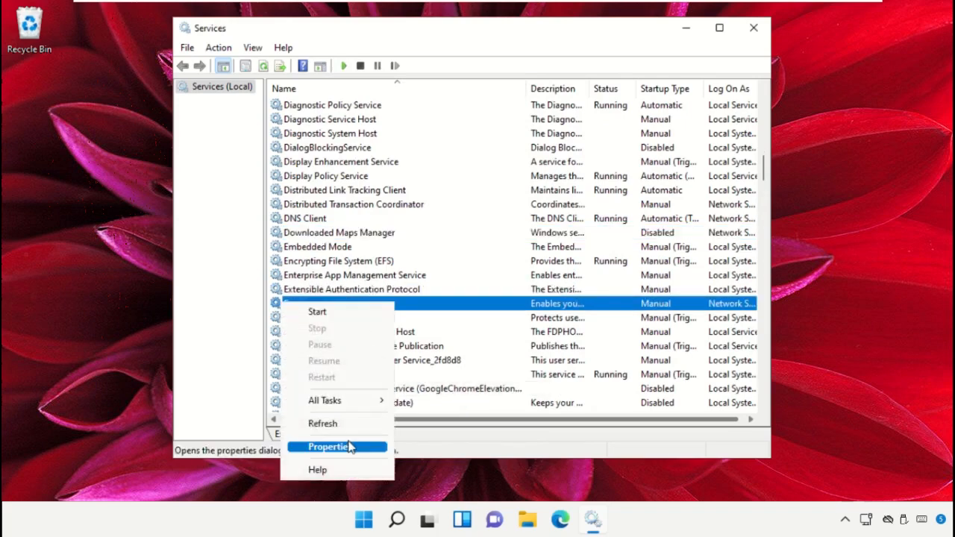
left_click(326, 446)
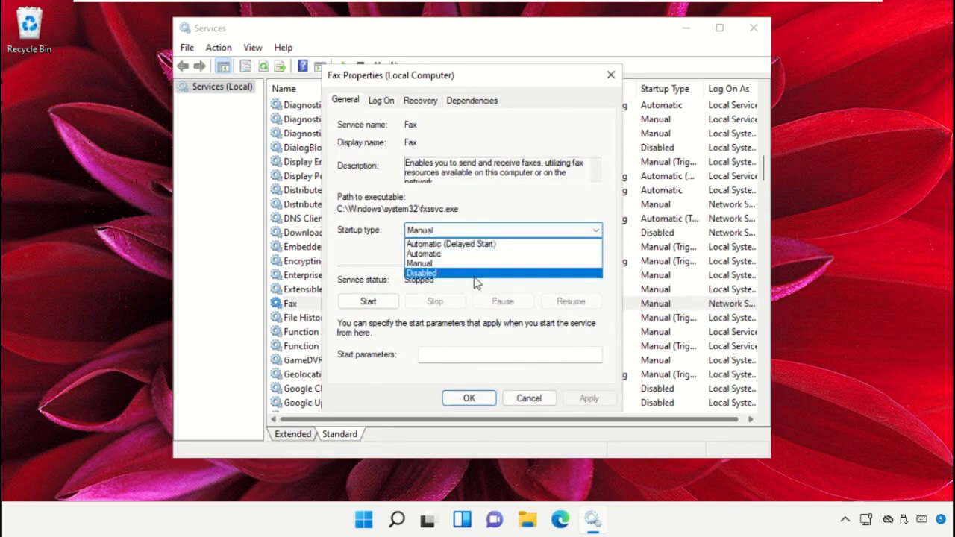
left_click(421, 273)
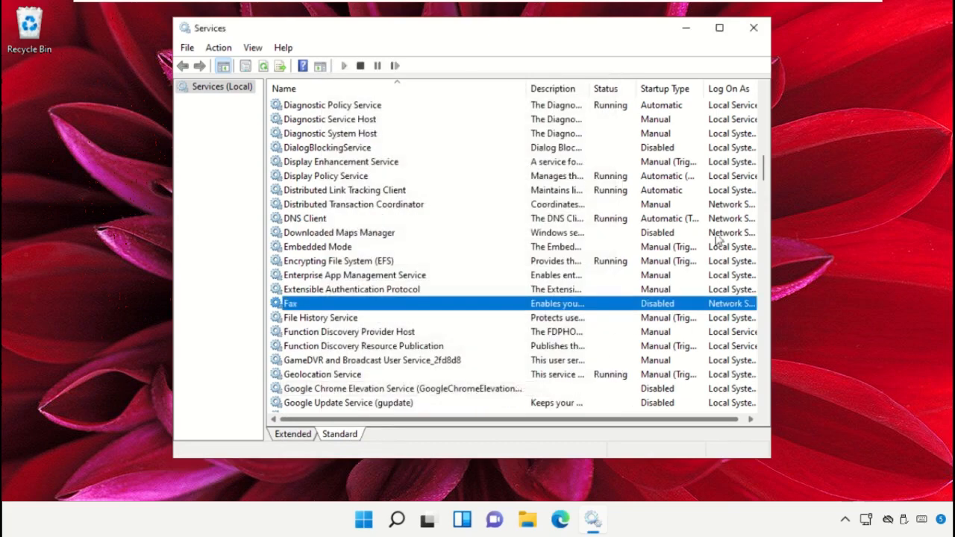
Step: Change Retail Demo Service's startup type from Manual to Disabled and confirm
scroll("down", 3)
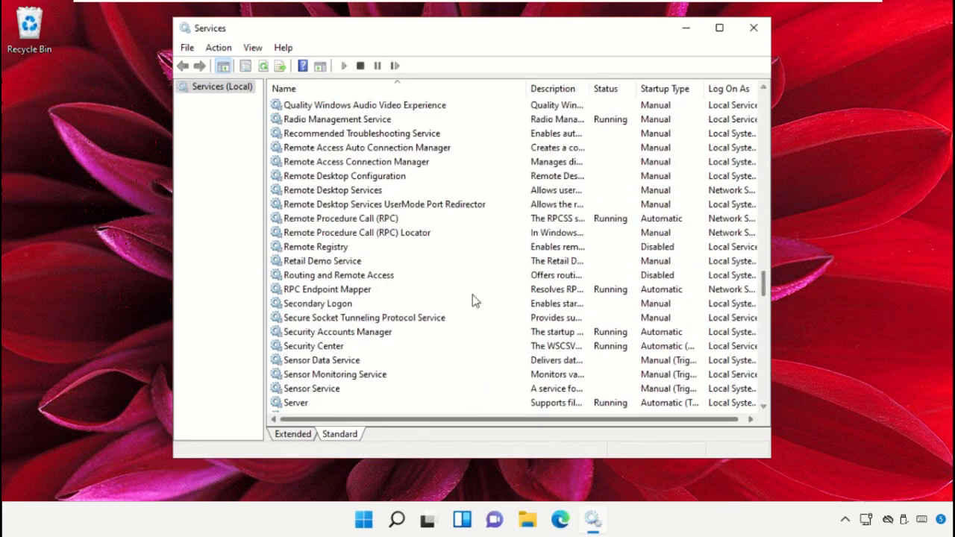
right_click(322, 260)
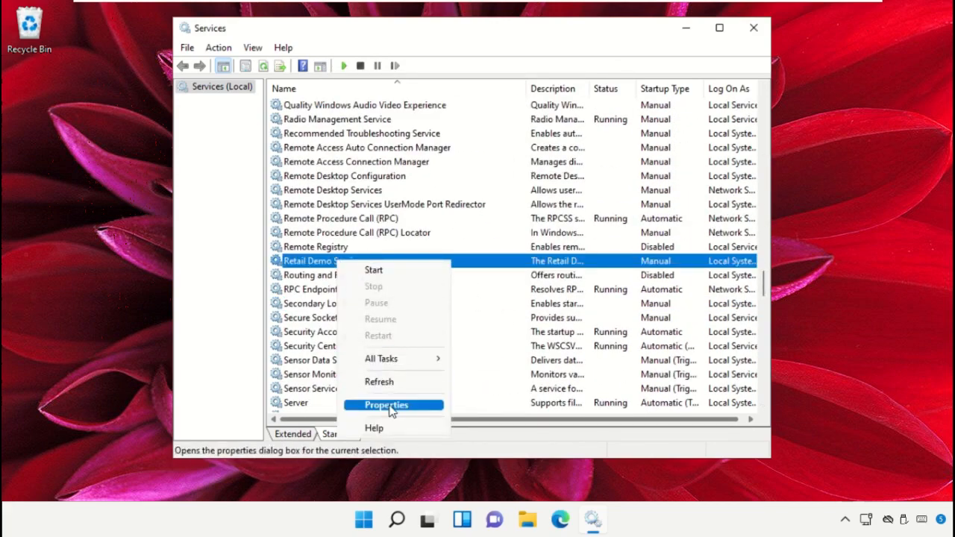
left_click(385, 404)
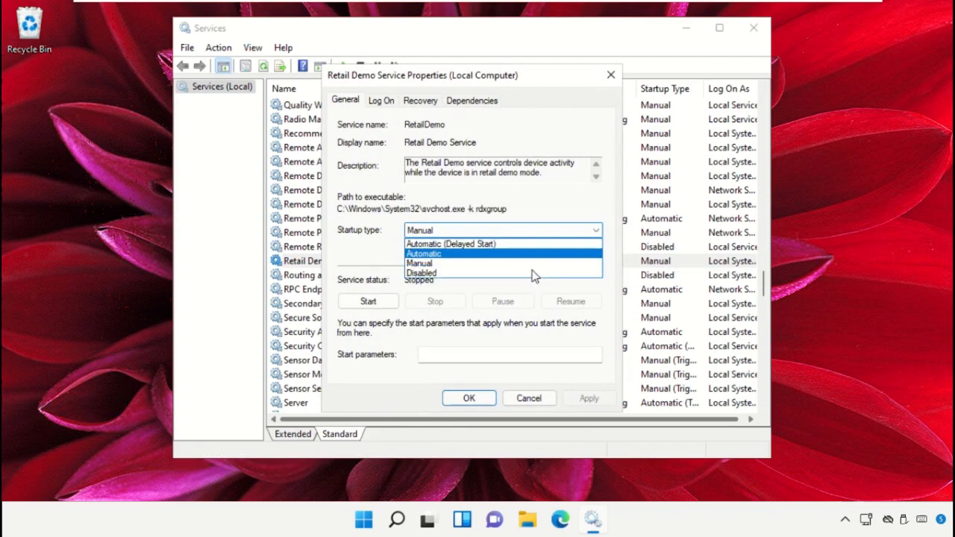
left_click(421, 272)
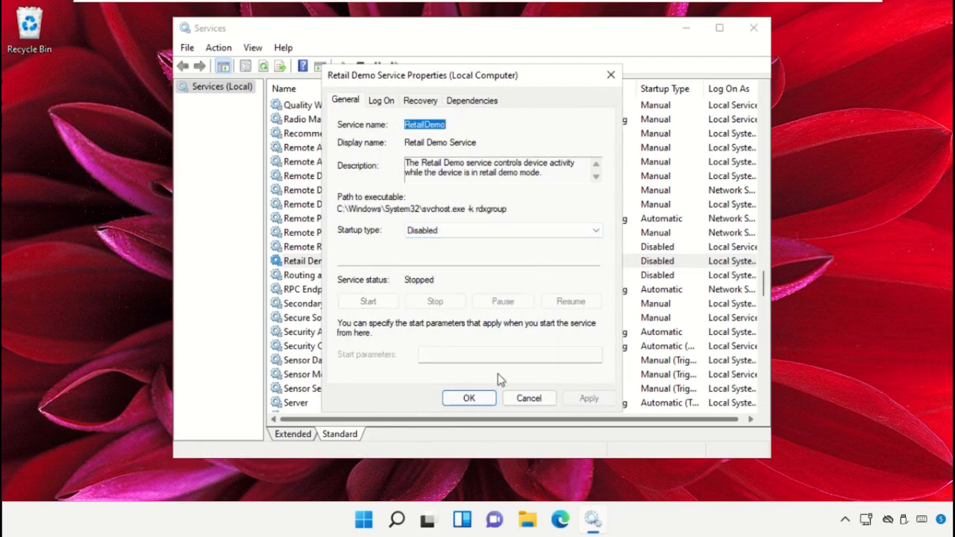
left_click(469, 397)
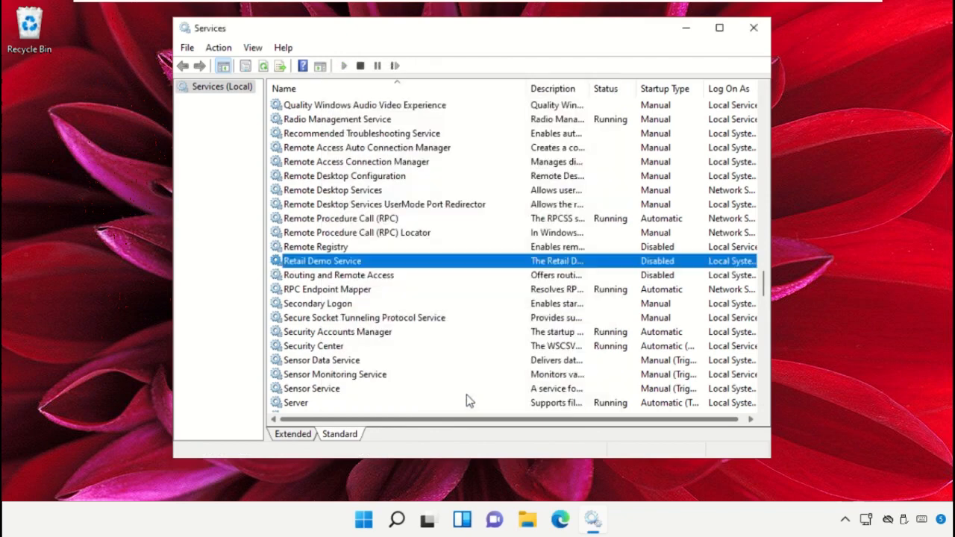
scroll("down", 3)
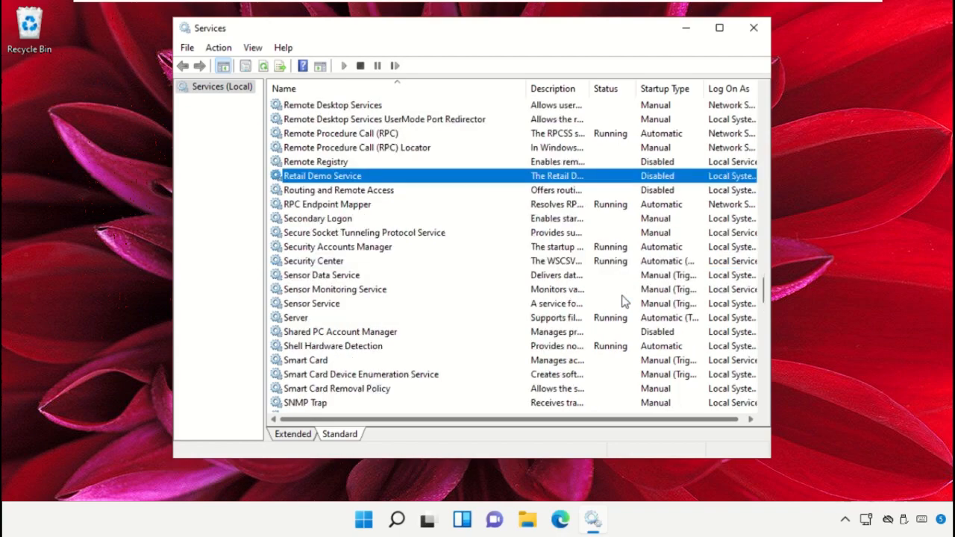
left_click(320, 218)
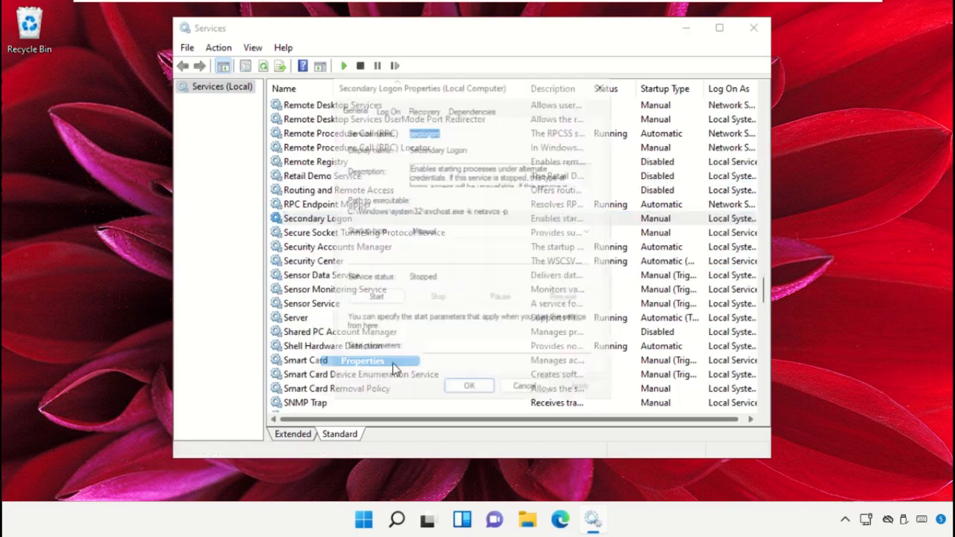
Step: Disable the Smart Card service and the Smart Card Device Enumeration Service
left_click(594, 230)
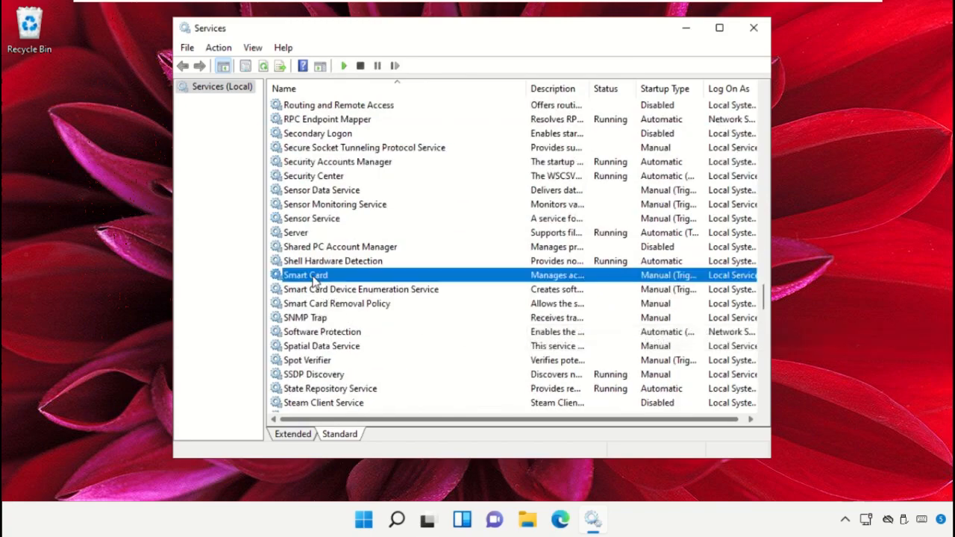
double_click(306, 275)
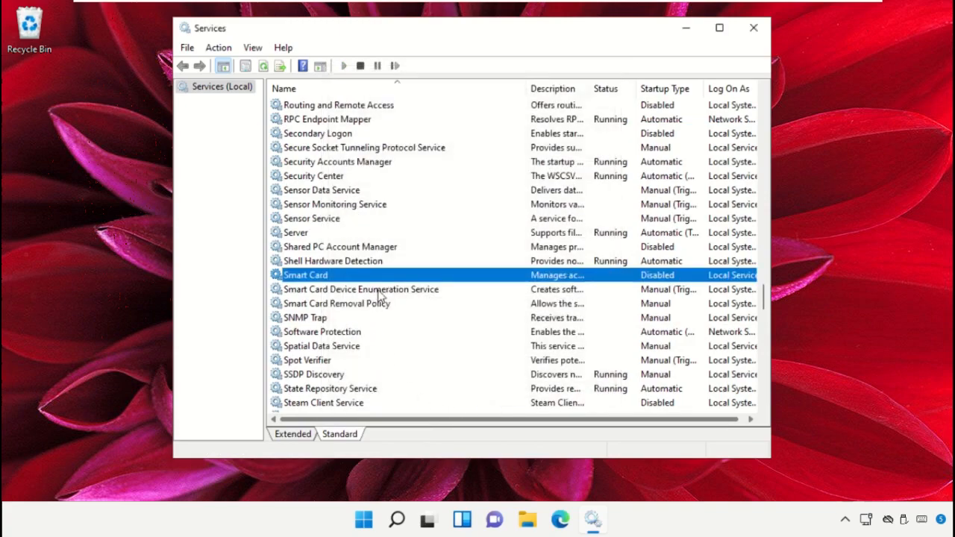
left_click(424, 435)
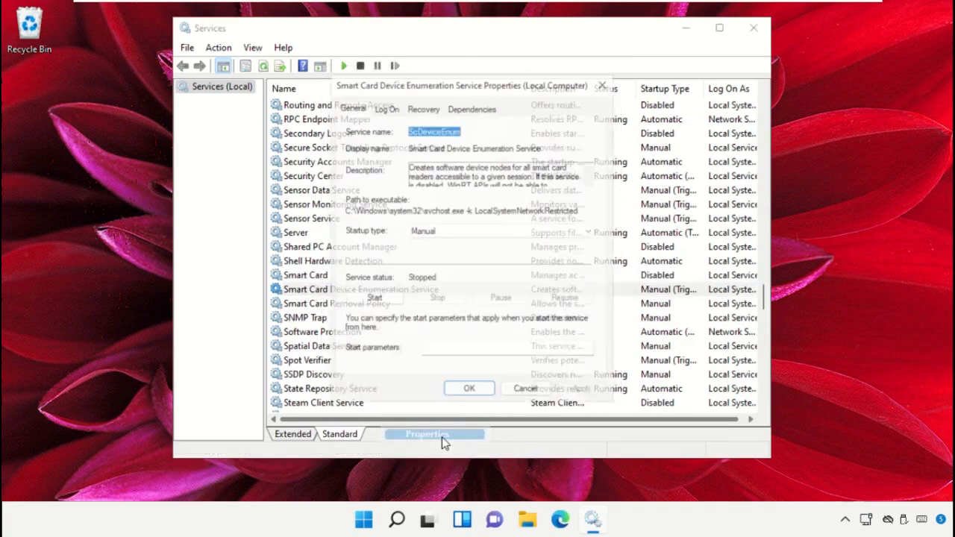
left_click(594, 230)
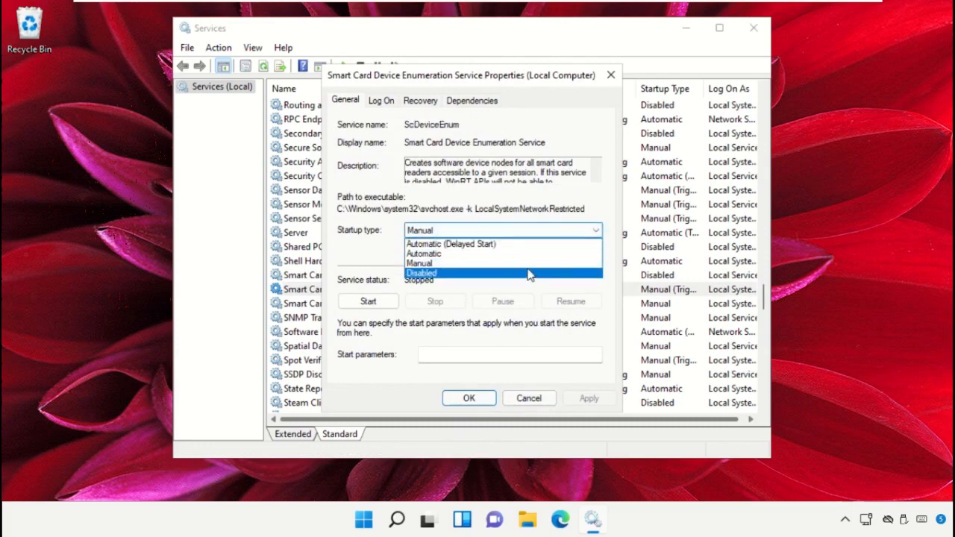
left_click(468, 397)
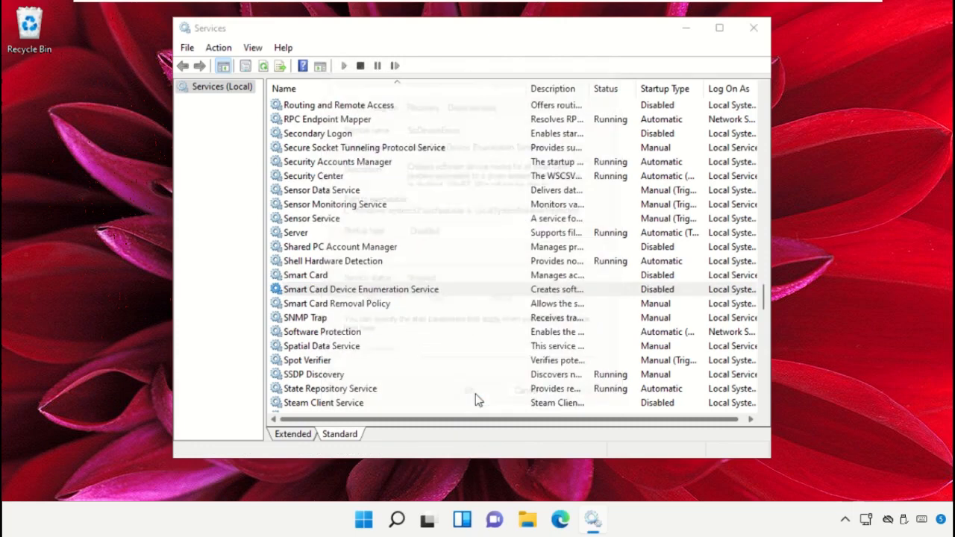
right_click(337, 303)
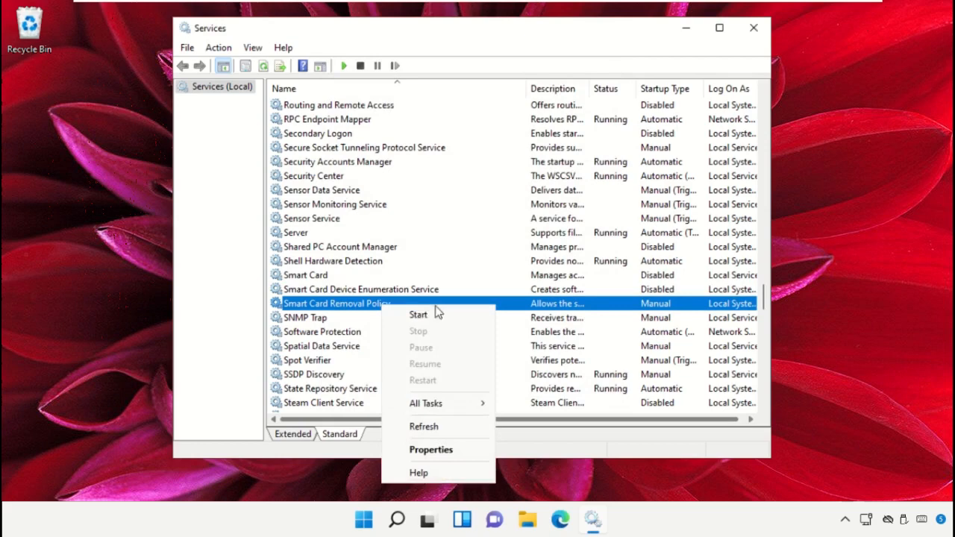
Step: Set Smart Card Removal Policy's startup type to Disabled and confirm
left_click(430, 449)
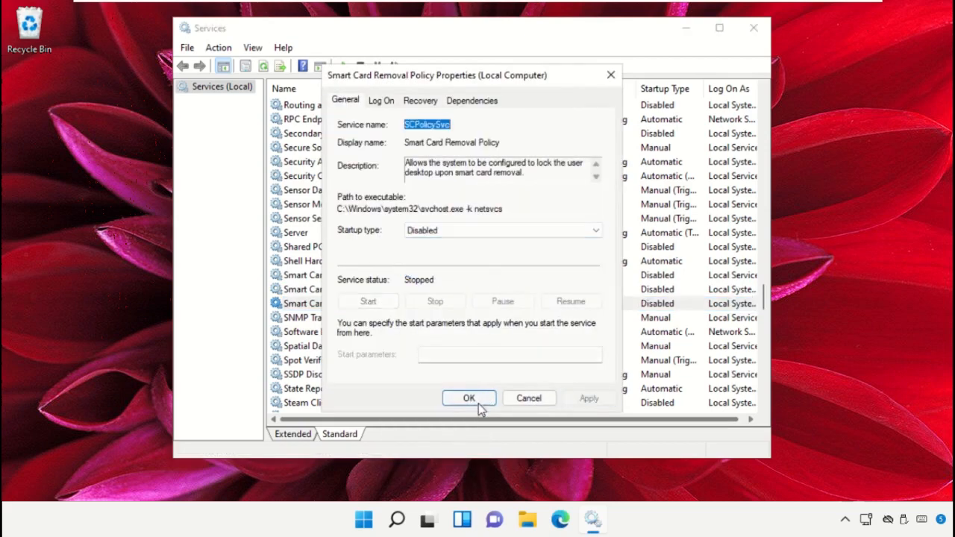
left_click(468, 397)
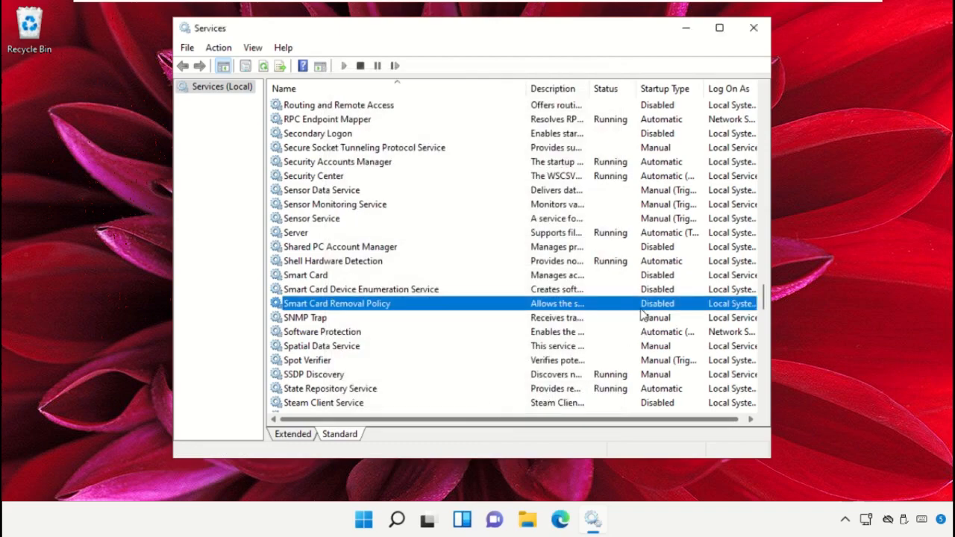
Step: Set Touch Keyboard and Handwriting Panel Service's startup type to Disabled and confirm
scroll("down", 3)
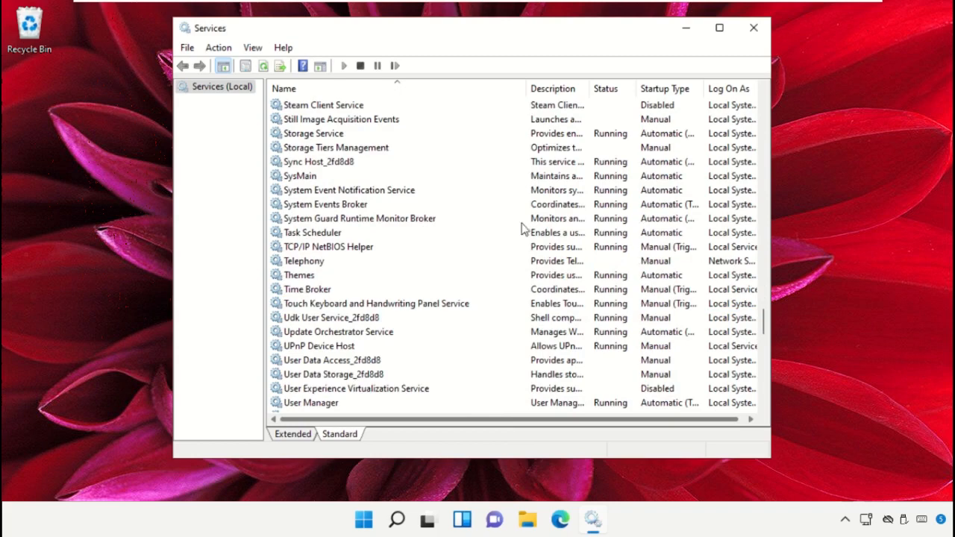
right_click(376, 303)
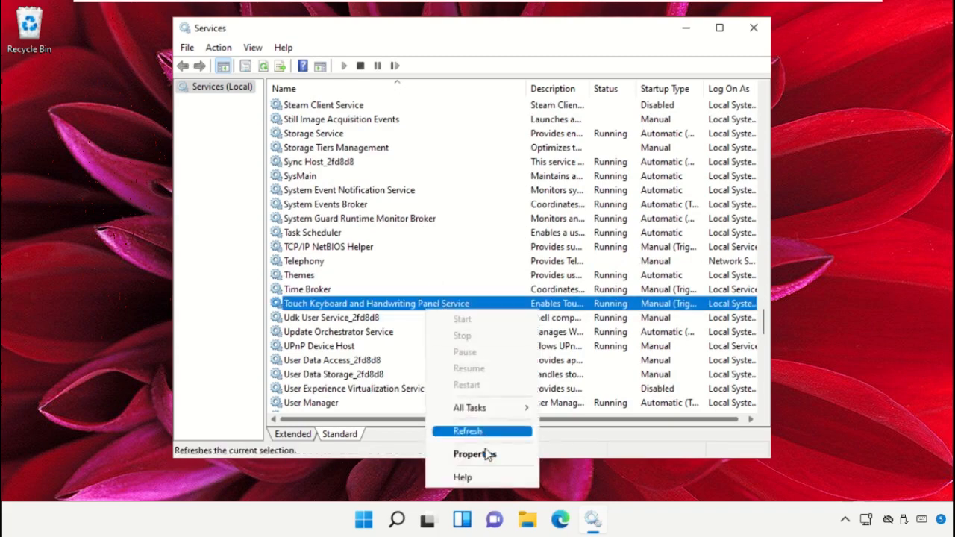
left_click(475, 454)
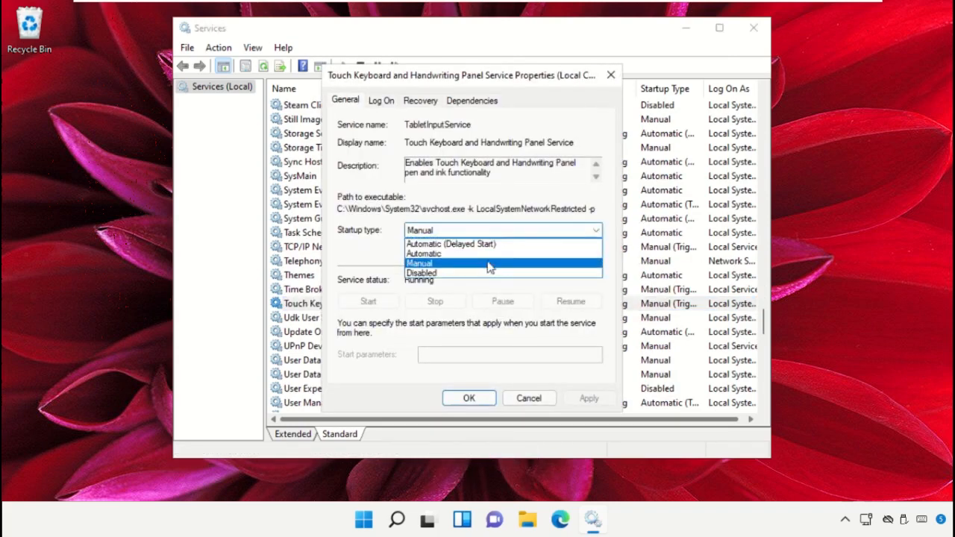
left_click(421, 271)
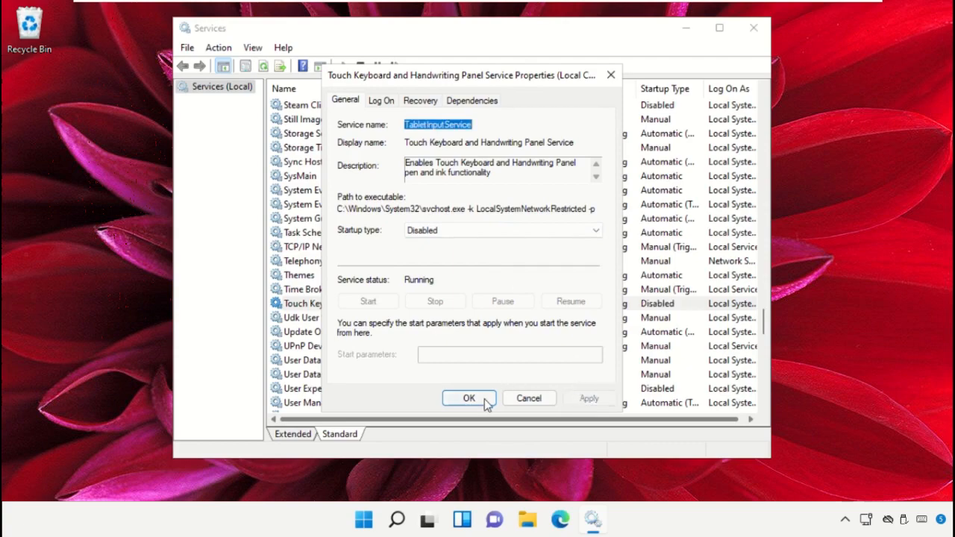
left_click(469, 397)
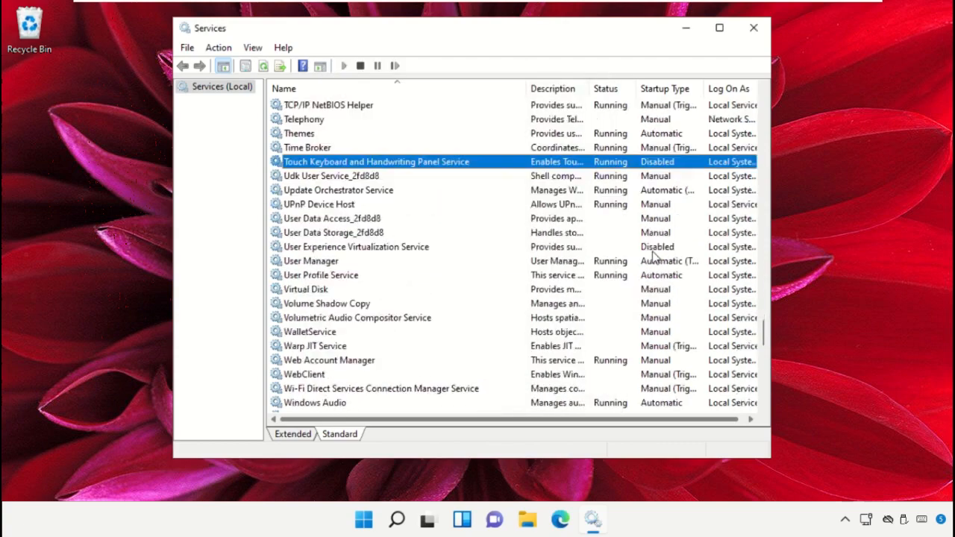
Step: Set Windows Biometric Service's startup type to Disabled and confirm
scroll("down", 3)
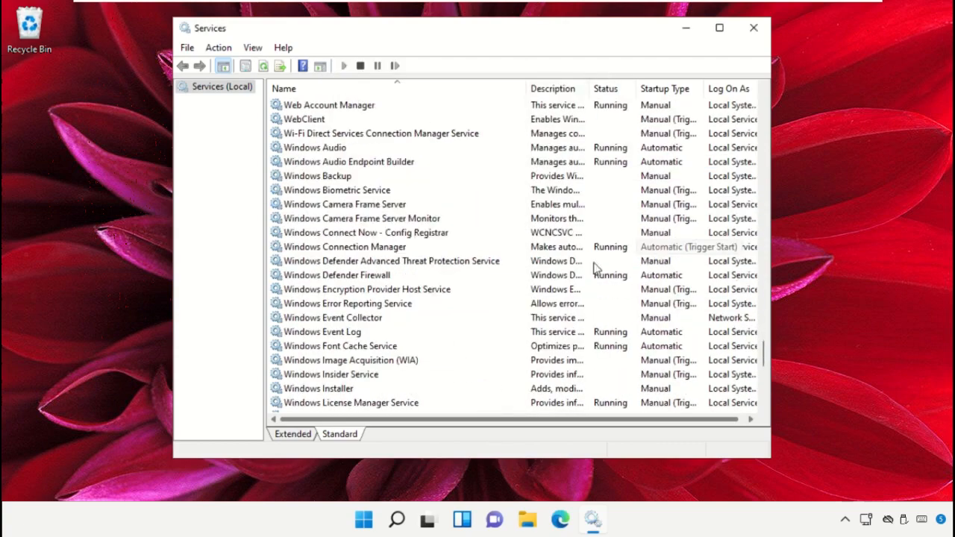
right_click(337, 190)
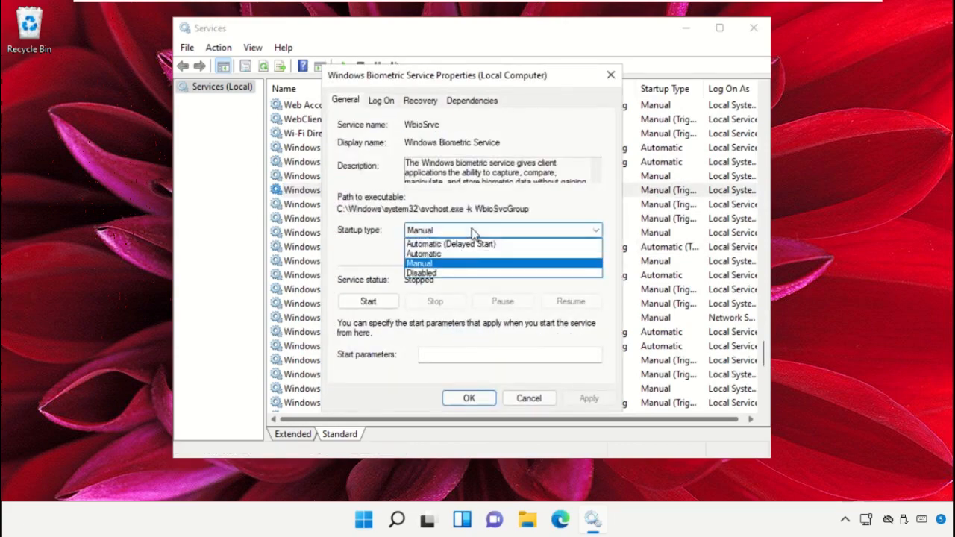
left_click(421, 273)
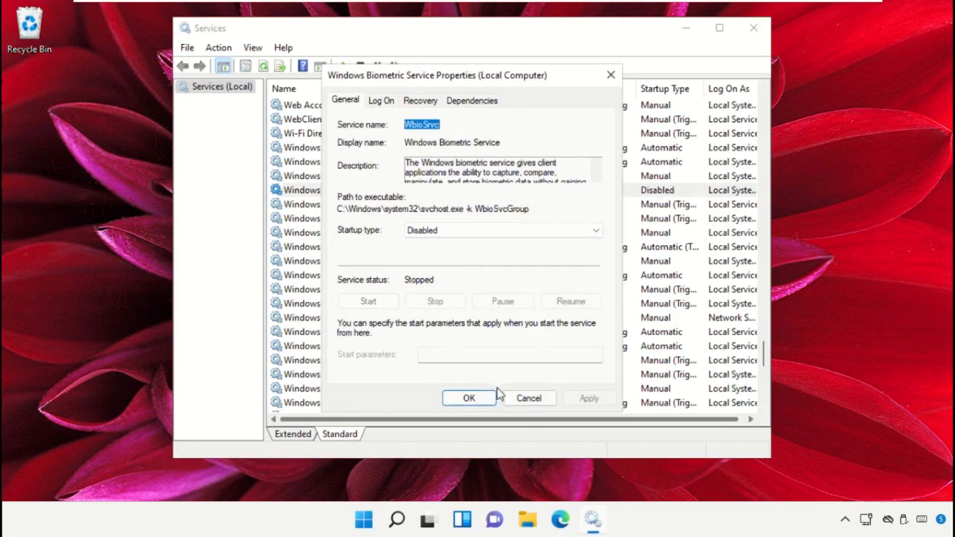
left_click(468, 397)
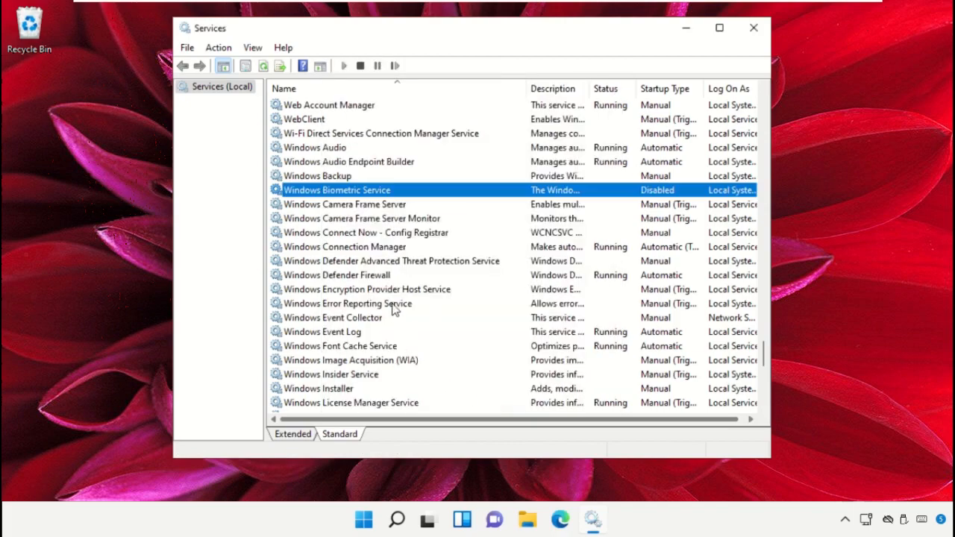
Step: Set Windows Error Reporting Service's startup type to Disabled via its Properties
right_click(347, 303)
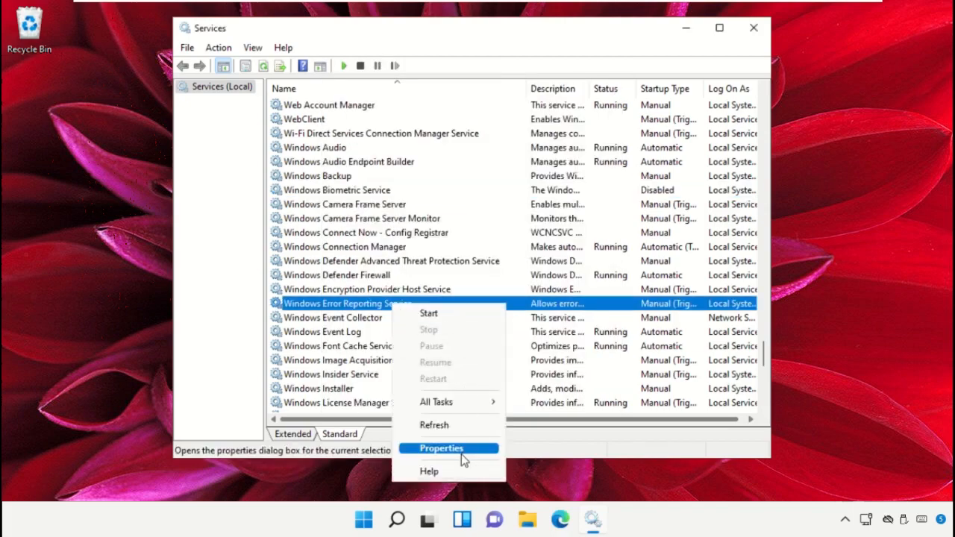
left_click(442, 448)
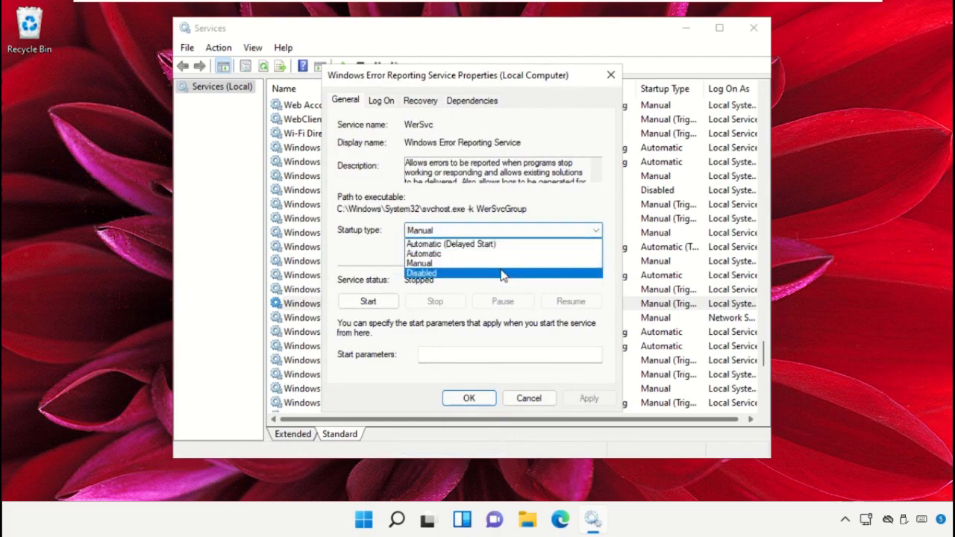
left_click(469, 397)
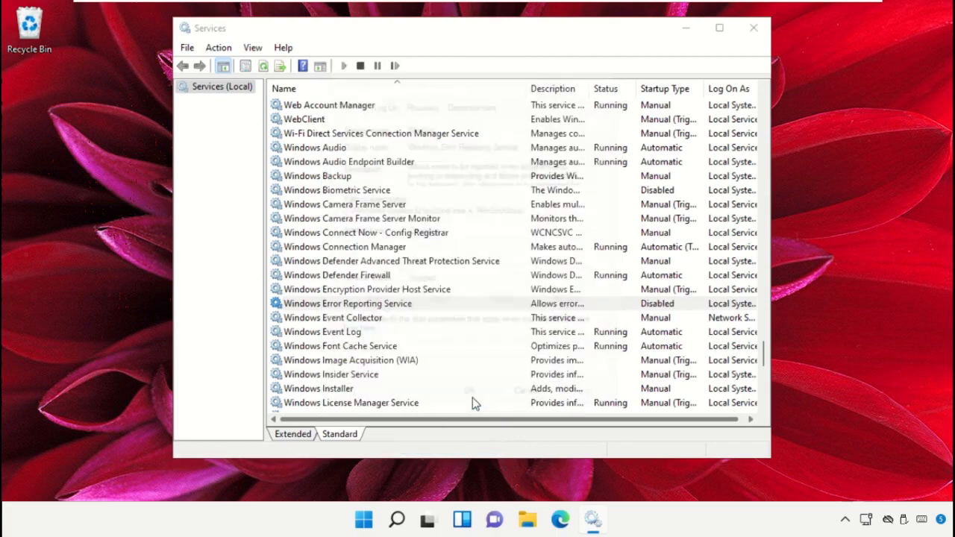
left_click(347, 303)
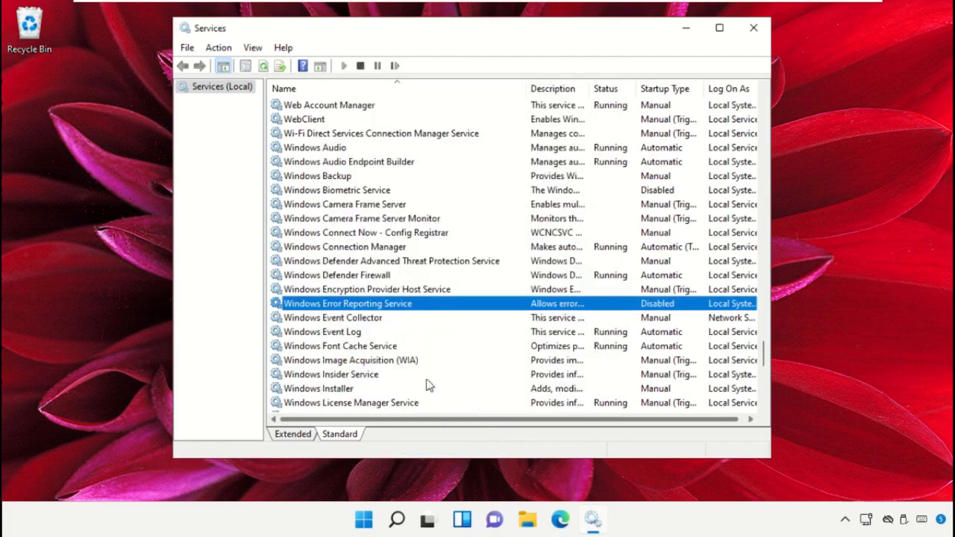
Step: Set Windows Image Acquisition (WIA)'s startup type to Disabled via its Properties
right_click(350, 359)
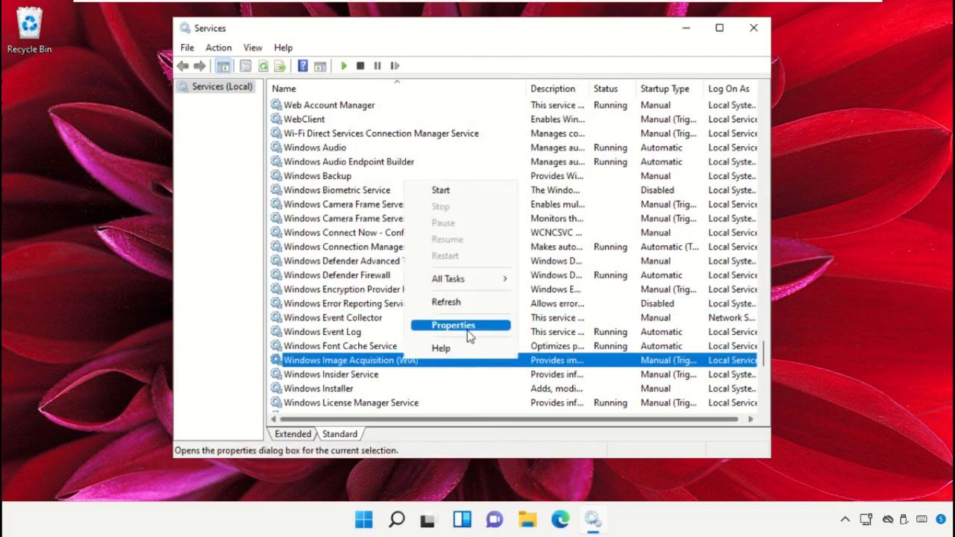
left_click(454, 325)
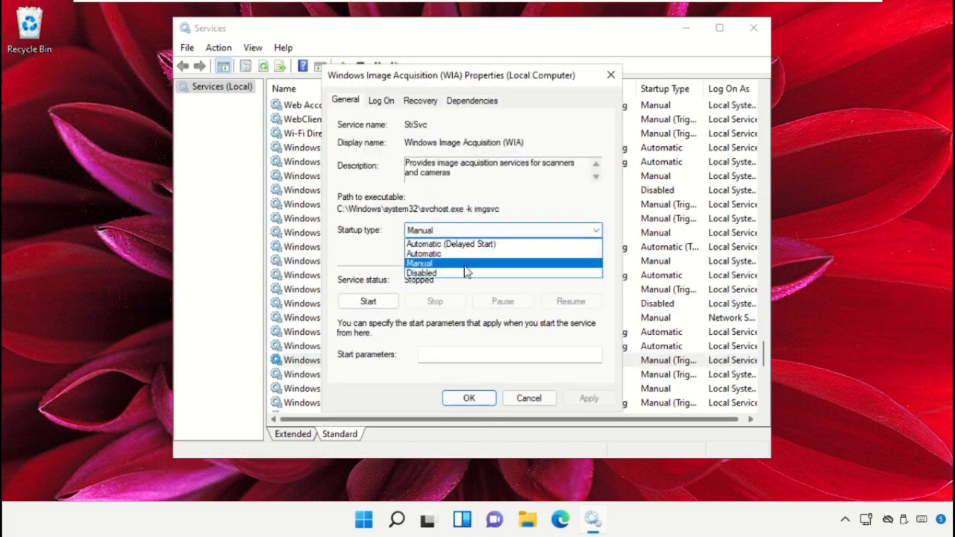
left_click(421, 273)
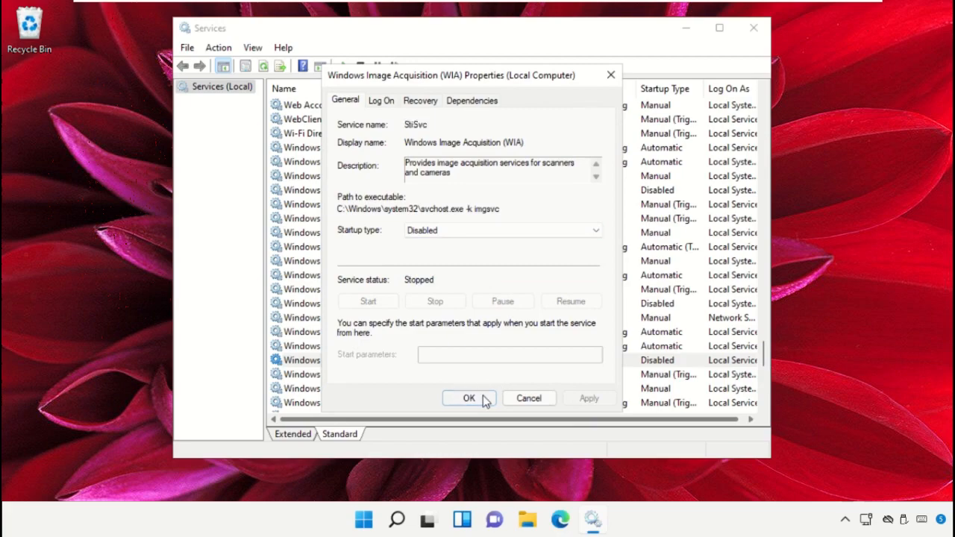
left_click(469, 397)
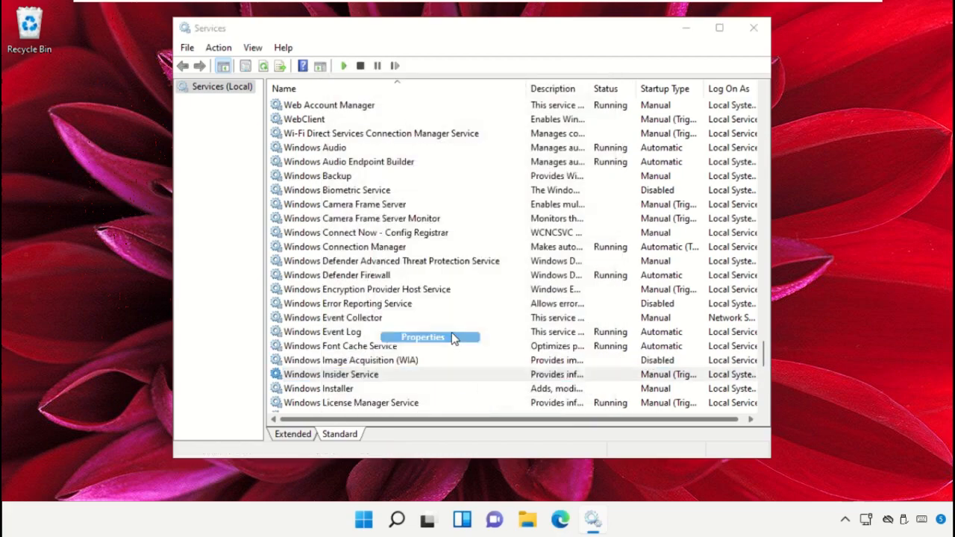
Step: Set Windows Insider Service's startup type to Disabled via its Properties
left_click(594, 230)
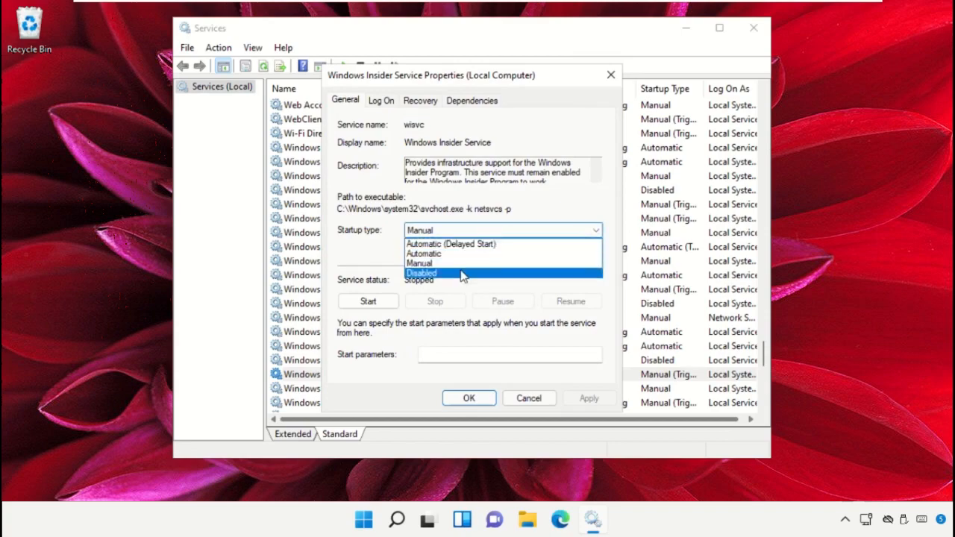
left_click(421, 271)
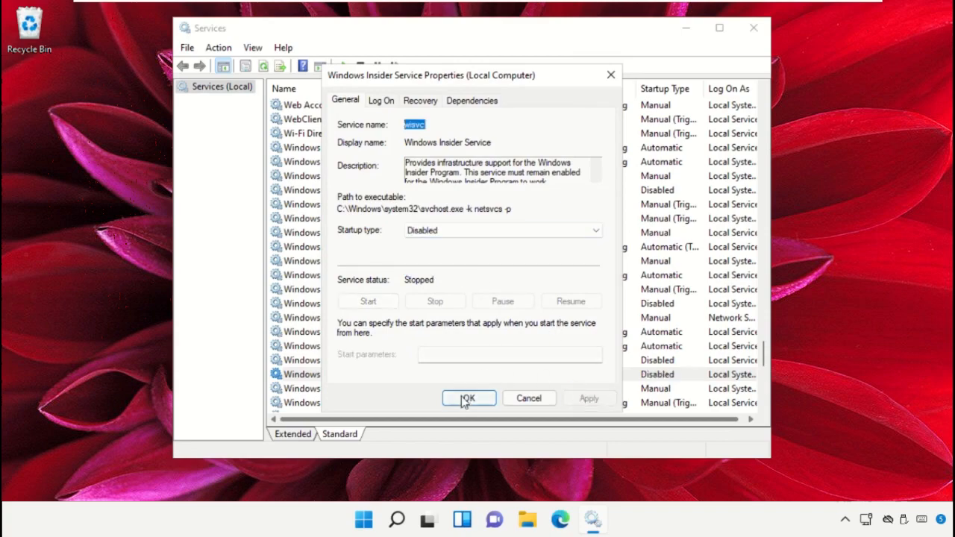
left_click(469, 397)
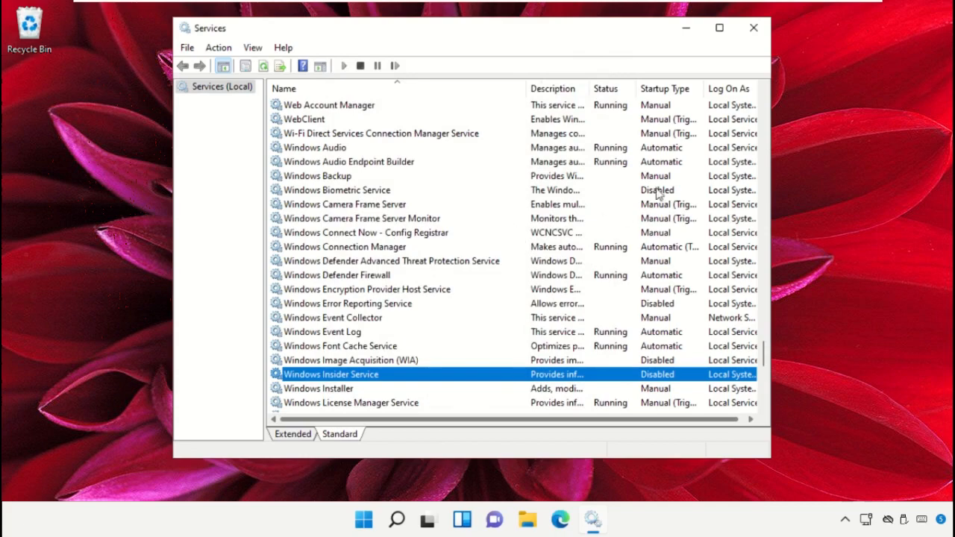
Step: Close the Services console and bring up the Start menu
left_click(753, 27)
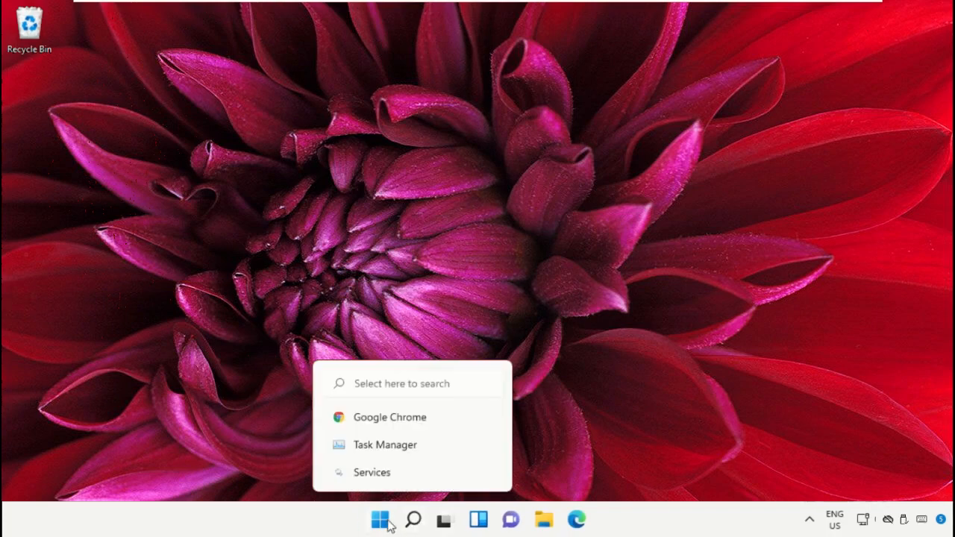
left_click(380, 519)
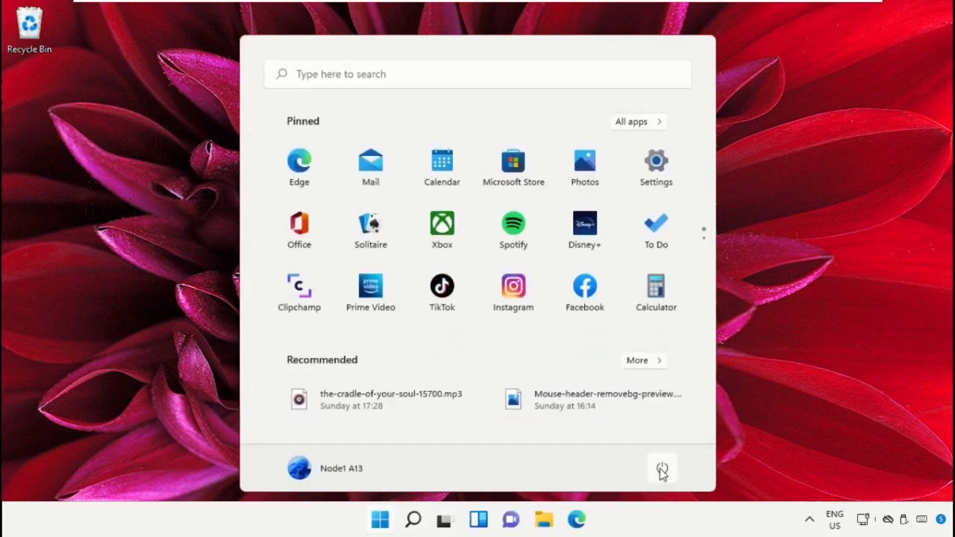